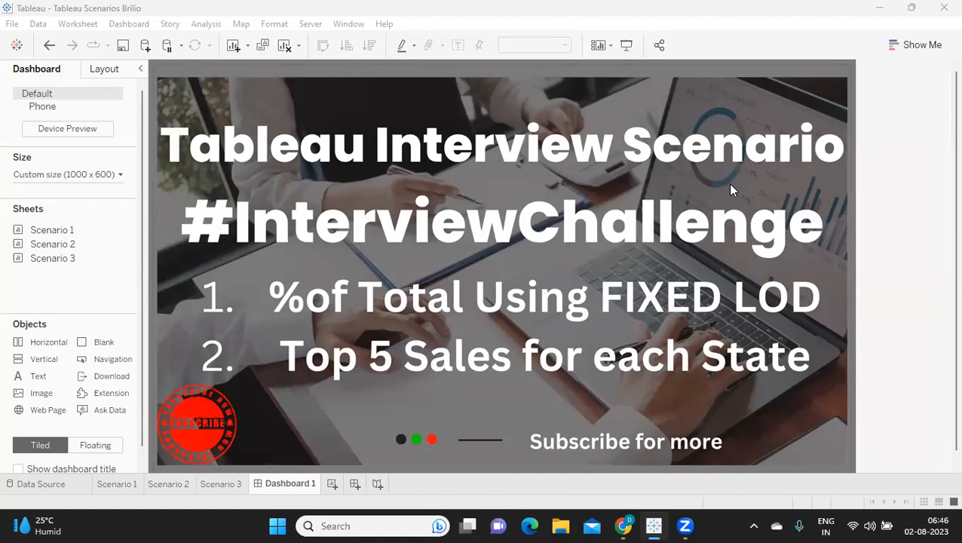
mouse_move(102, 485)
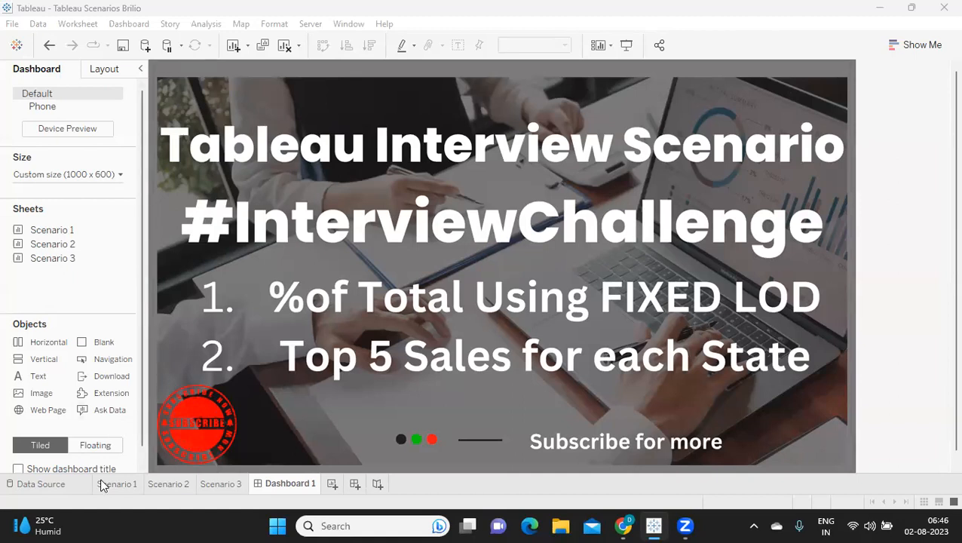
Step: On Scenario 1, list Category as rows with summed Sales as text
click(117, 482)
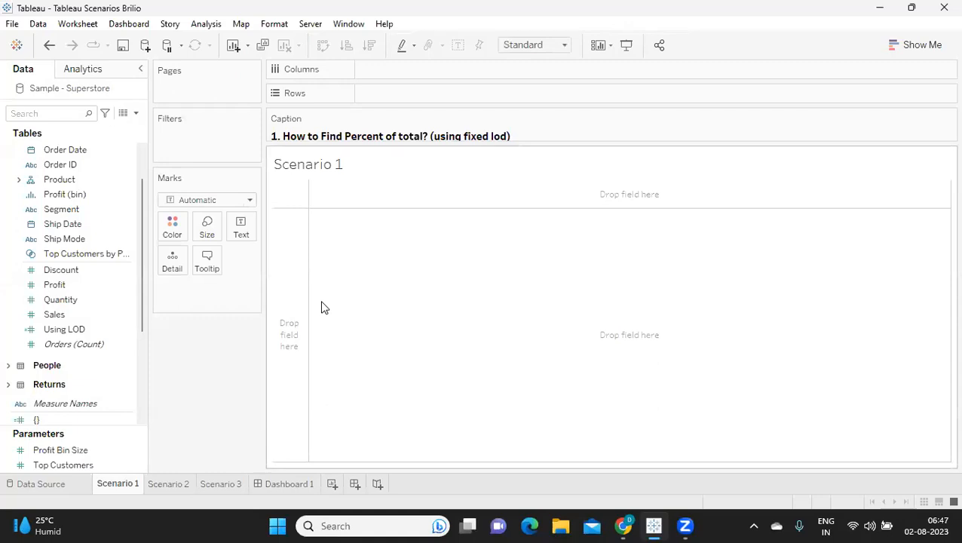
mouse_move(304, 303)
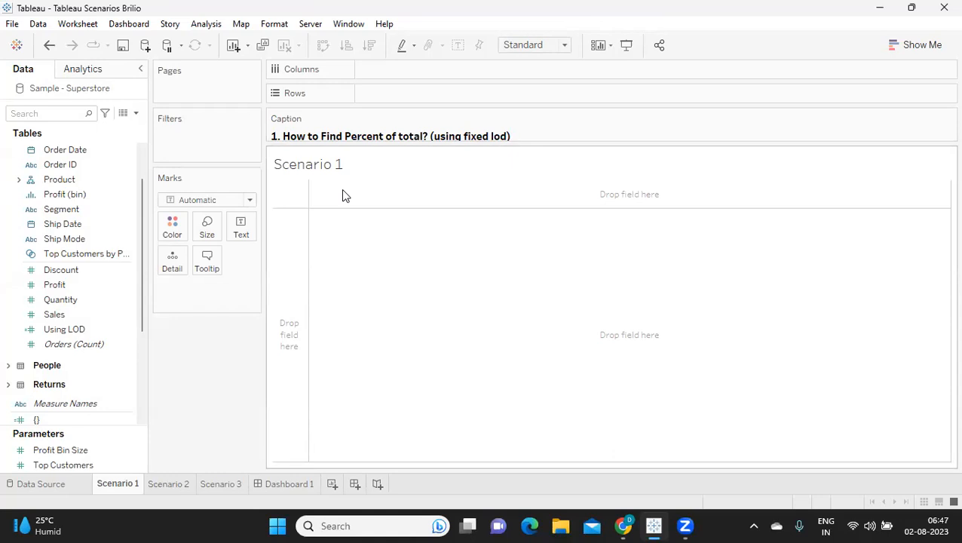
mouse_move(337, 205)
text(ca)
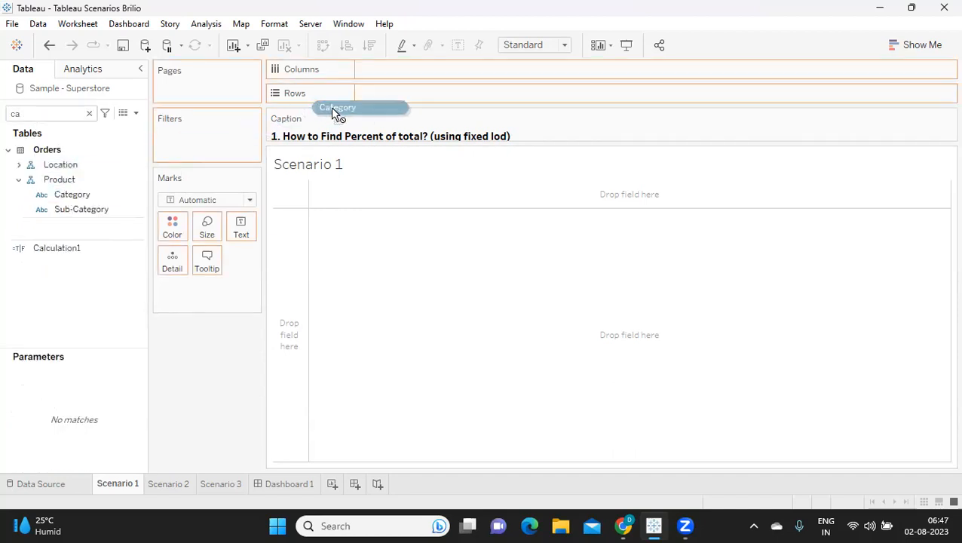
drag(337, 107, 407, 94)
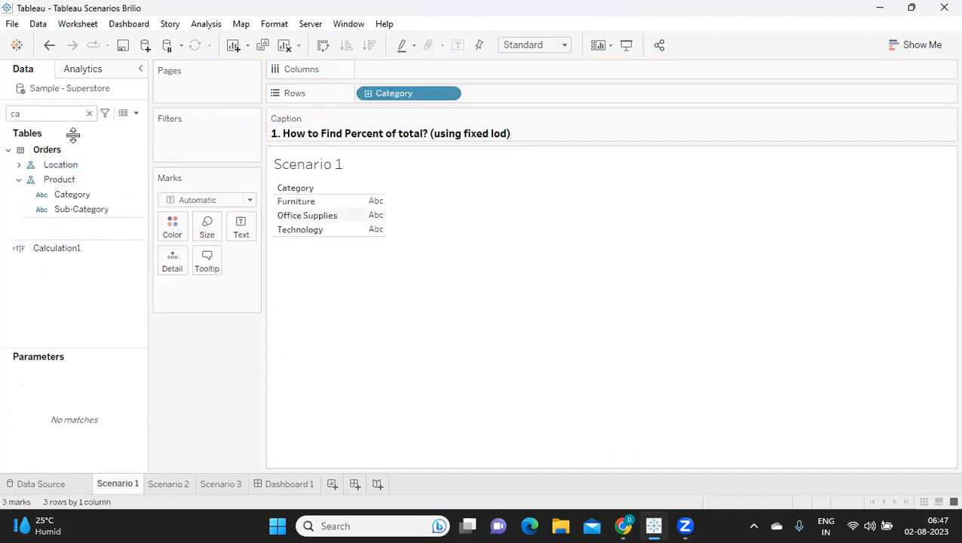
text(sa)
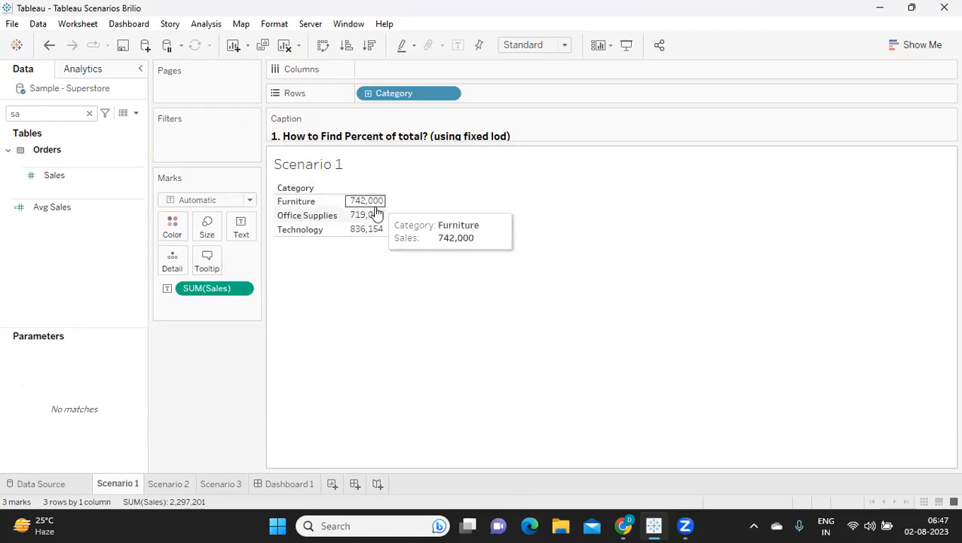
mouse_move(395, 216)
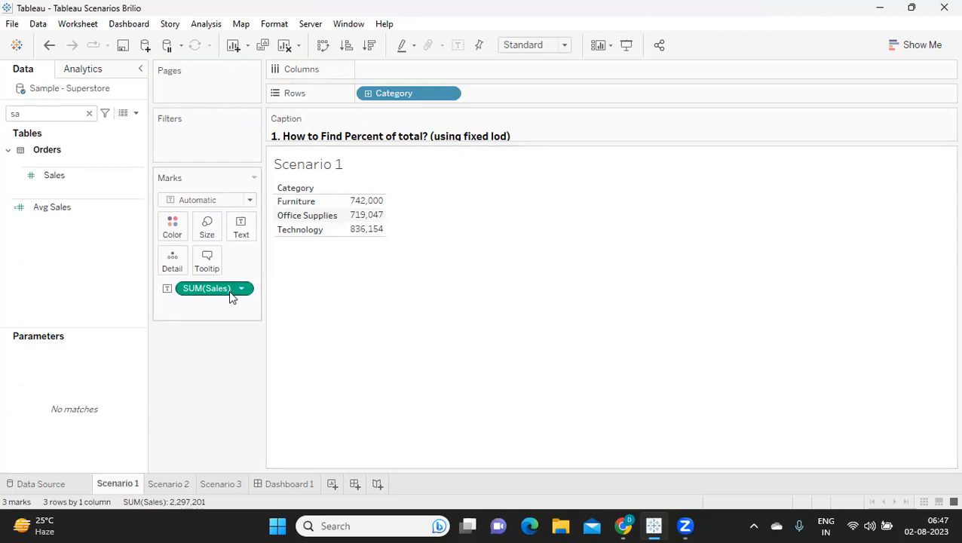
Step: Apply a Percent of Total quick table calculation to SUM(Sales)
right_click(205, 289)
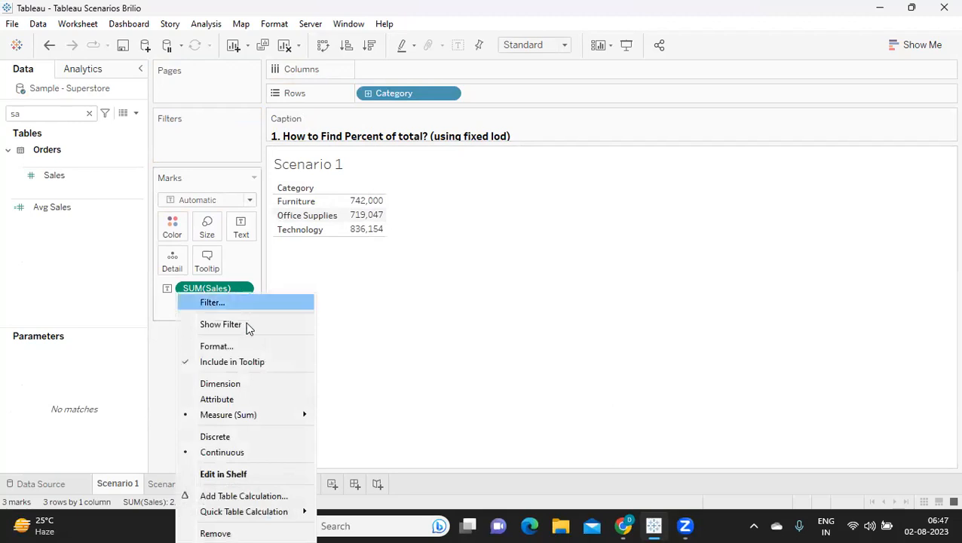
mouse_move(244, 511)
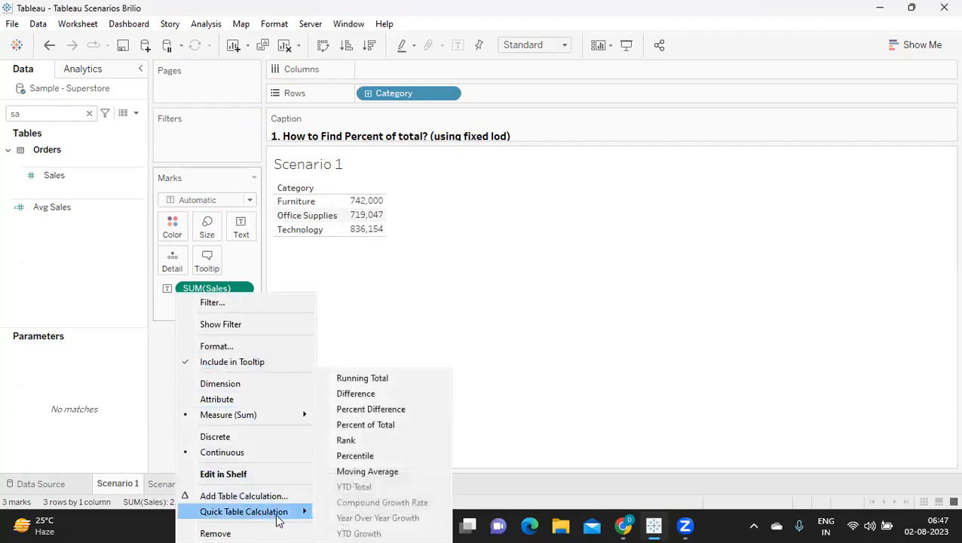
click(365, 425)
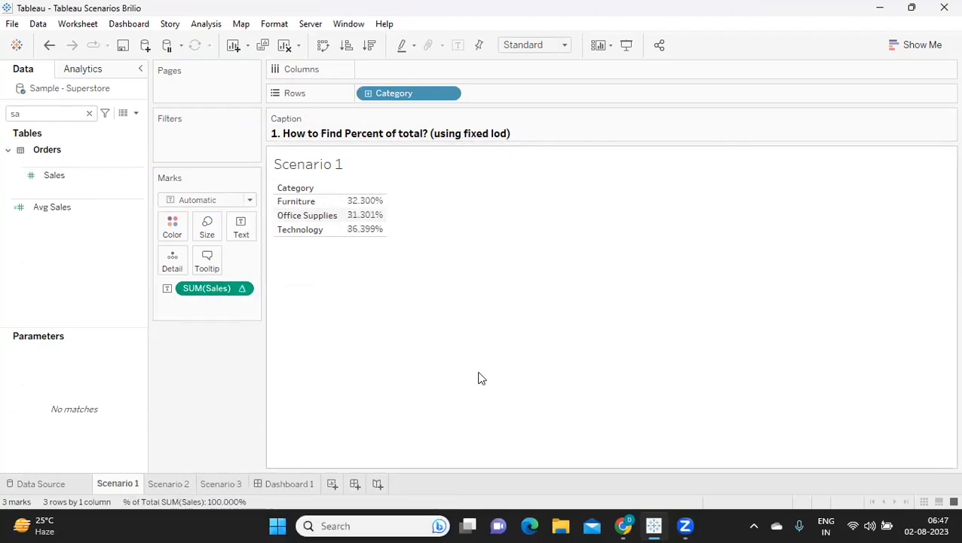
mouse_move(362, 214)
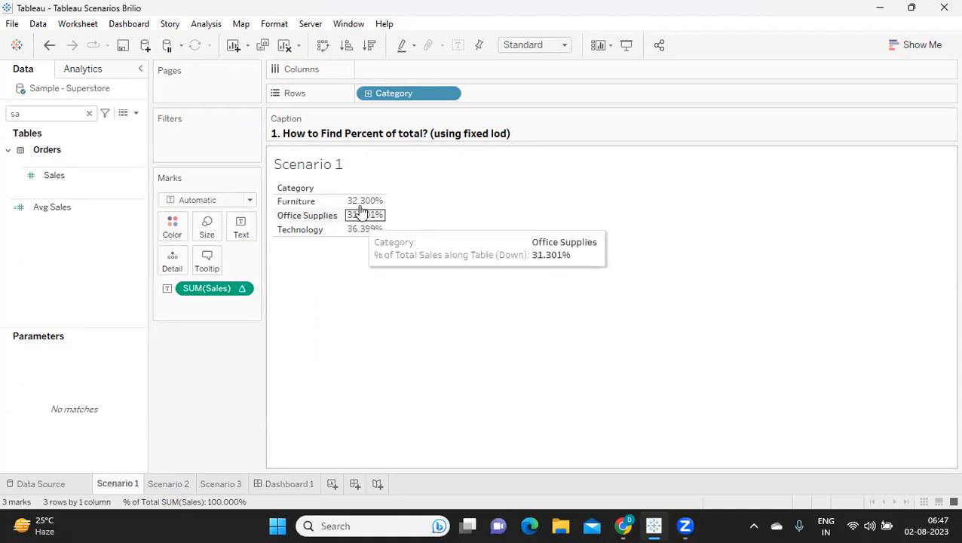
mouse_move(218, 299)
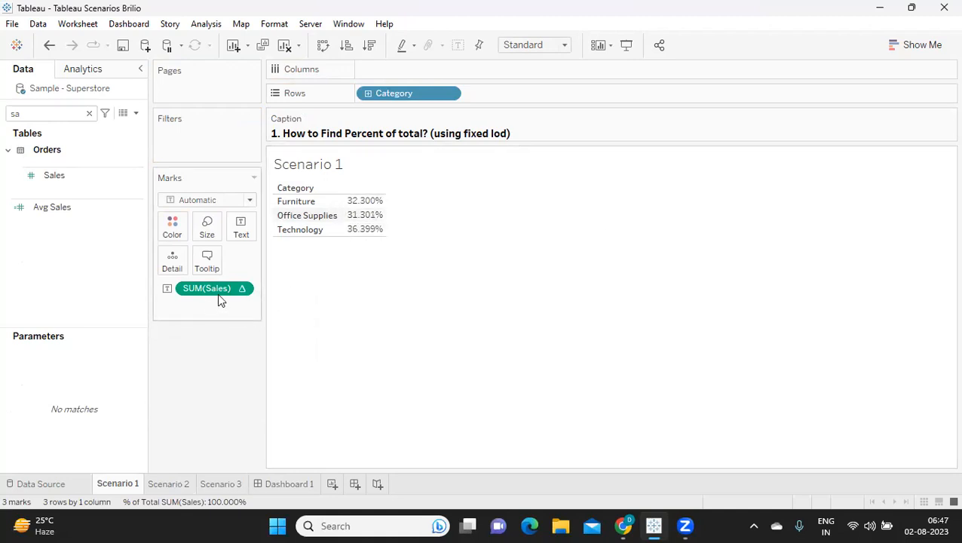
double_click(205, 288)
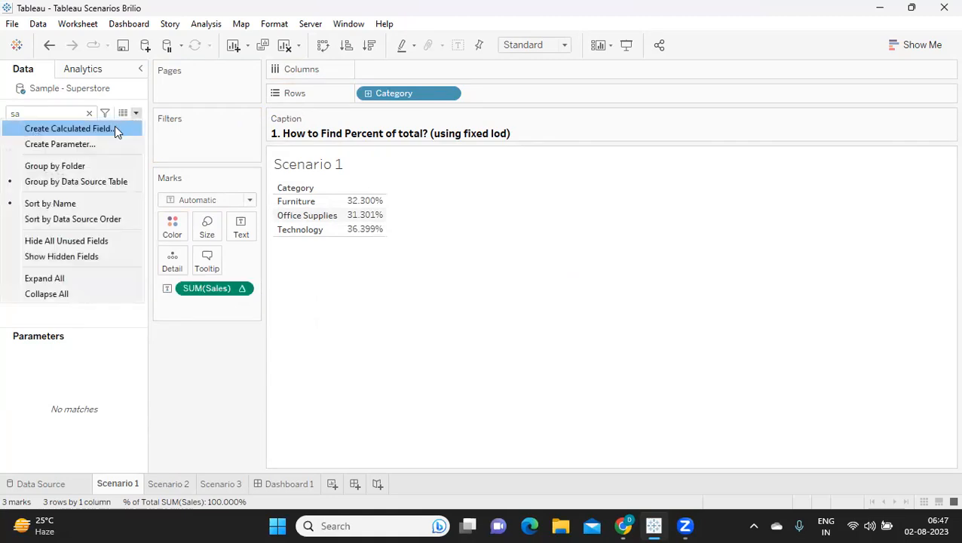
click(69, 128)
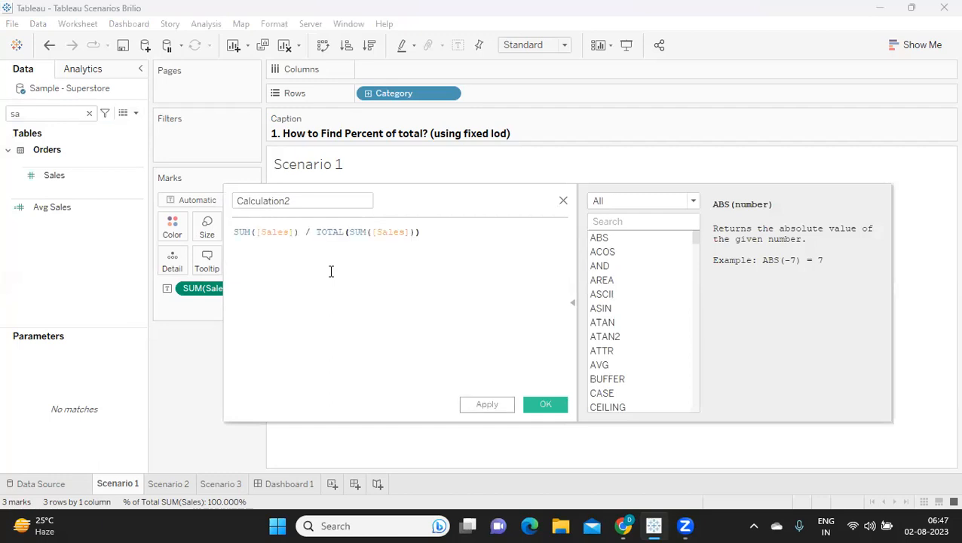
click(298, 232)
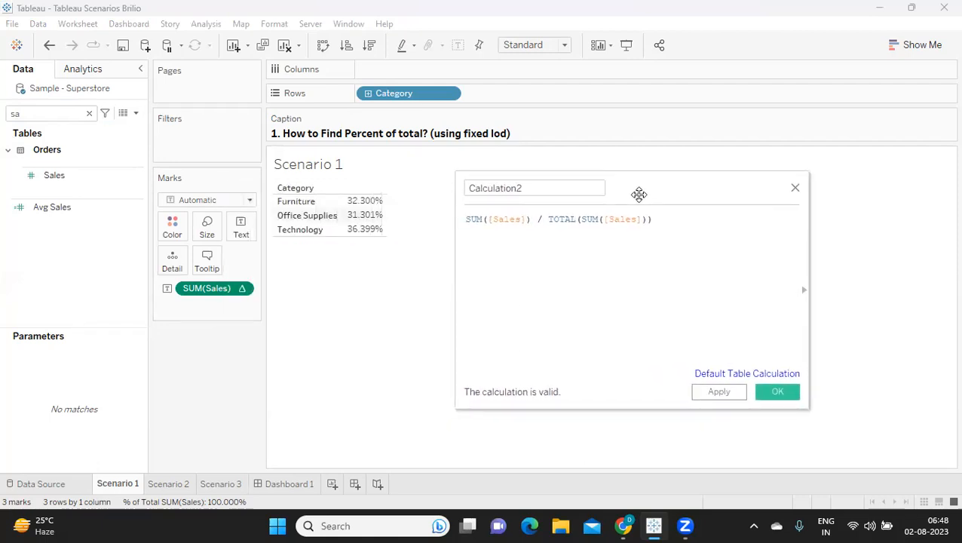
mouse_move(312, 279)
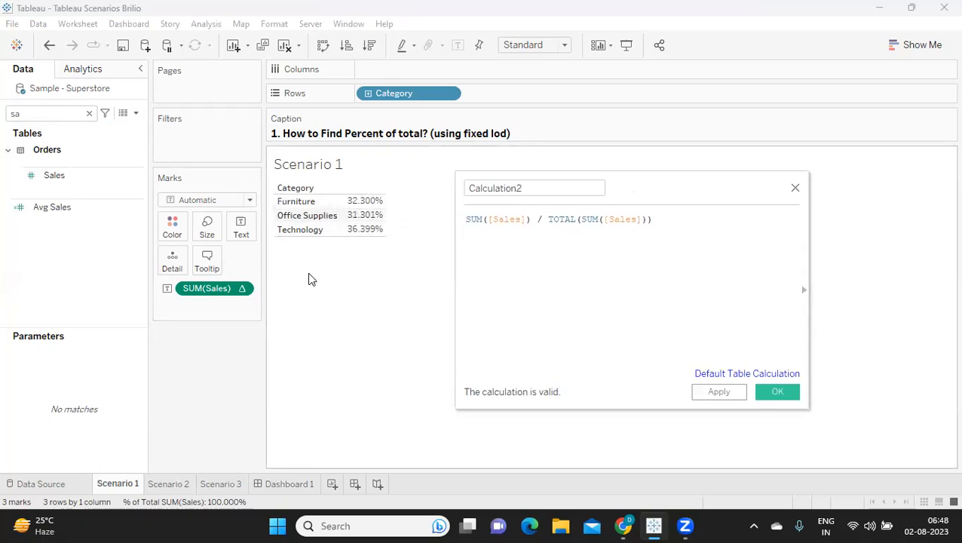
mouse_move(796, 187)
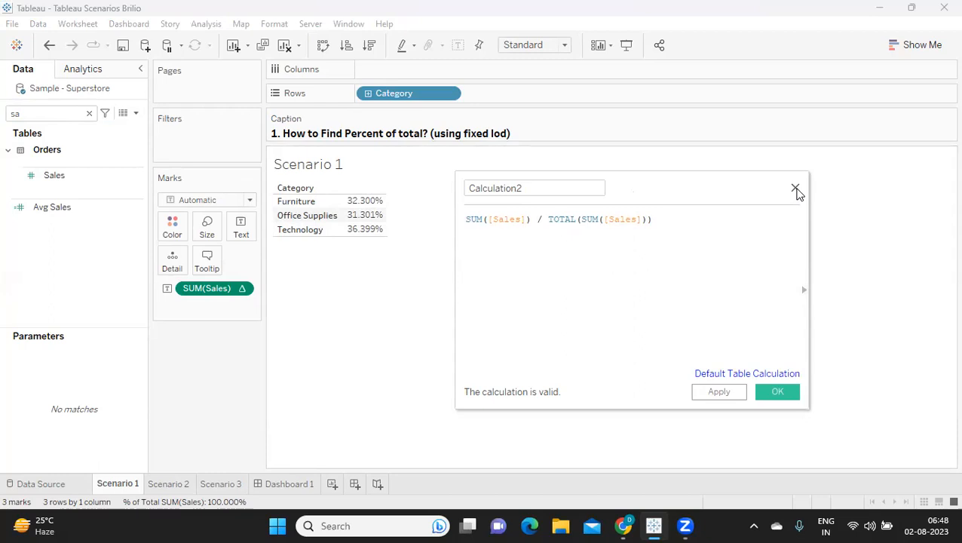
click(794, 189)
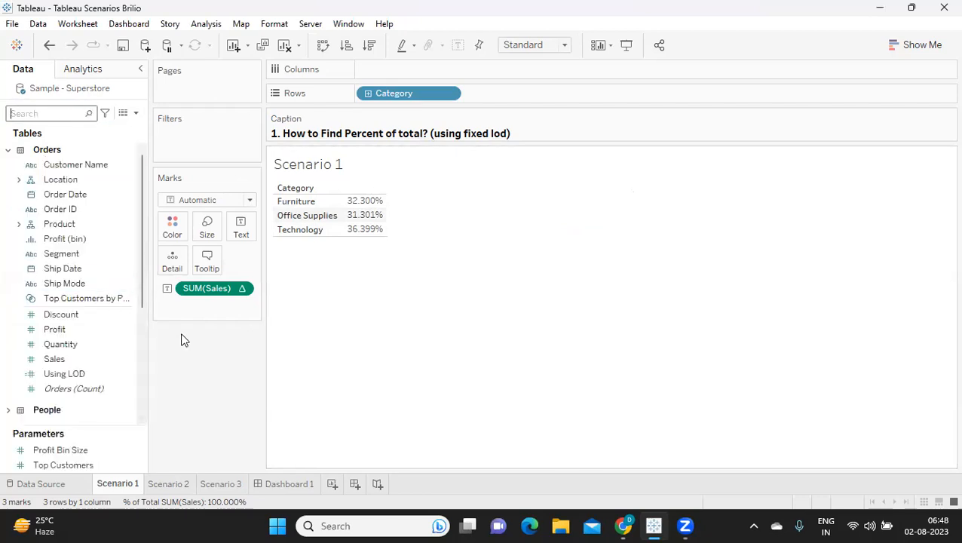
click(297, 187)
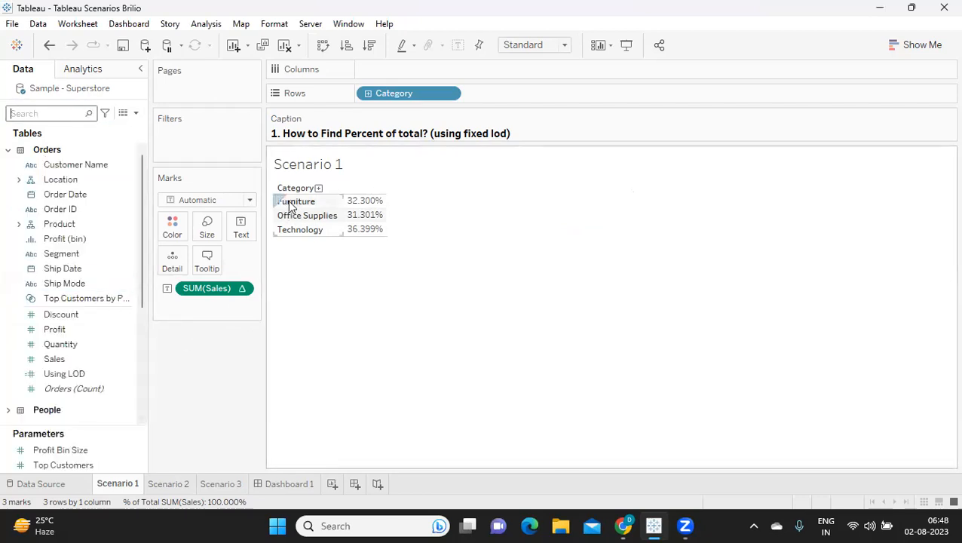
mouse_move(309, 214)
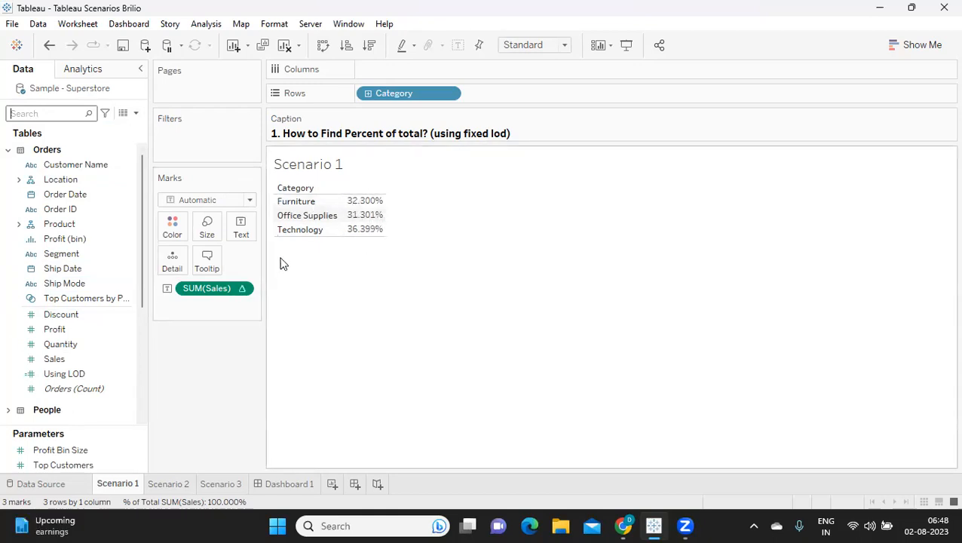
mouse_move(392, 265)
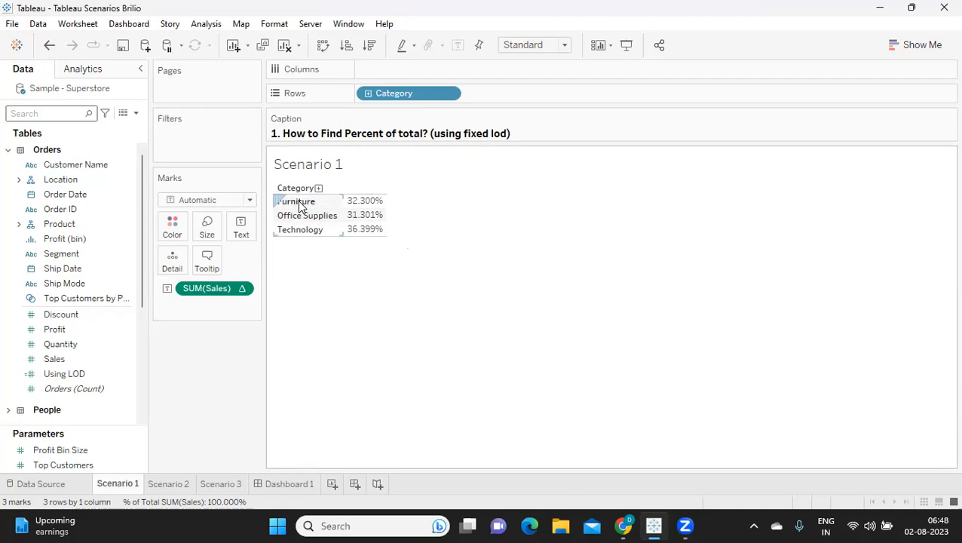
mouse_move(297, 217)
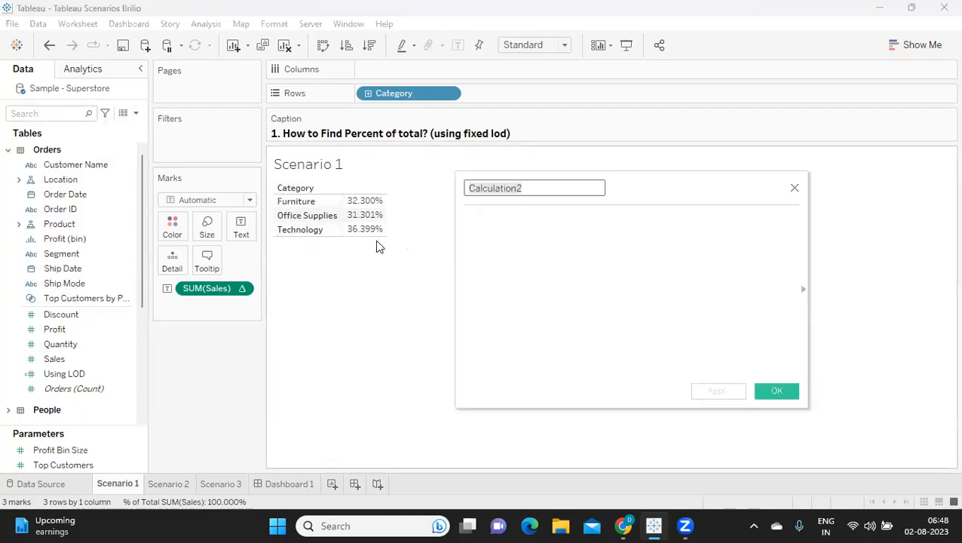
Step: Define calculated field Total Sum of Sales as {SUM([Sales])} and save it
text(Total)
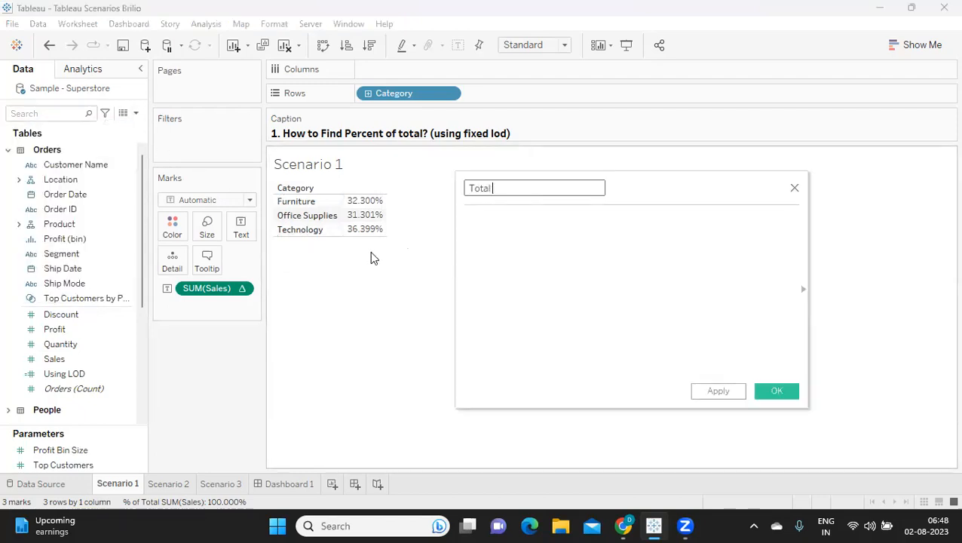
text(Sum of)
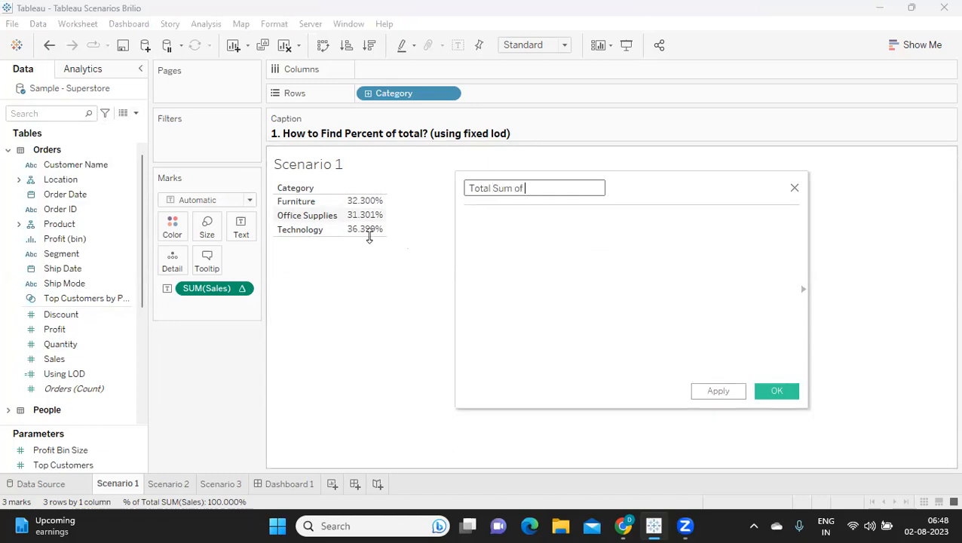
text(Sales)
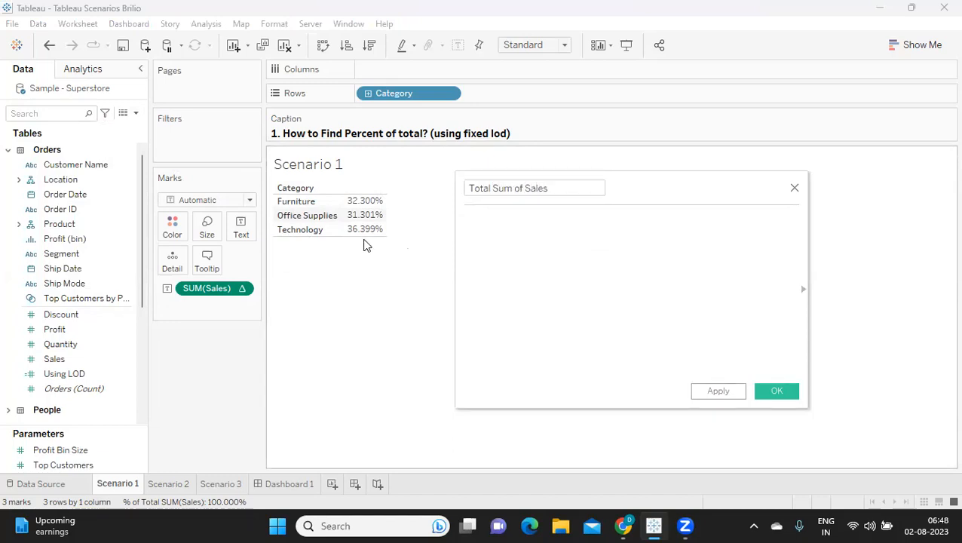
text(:)
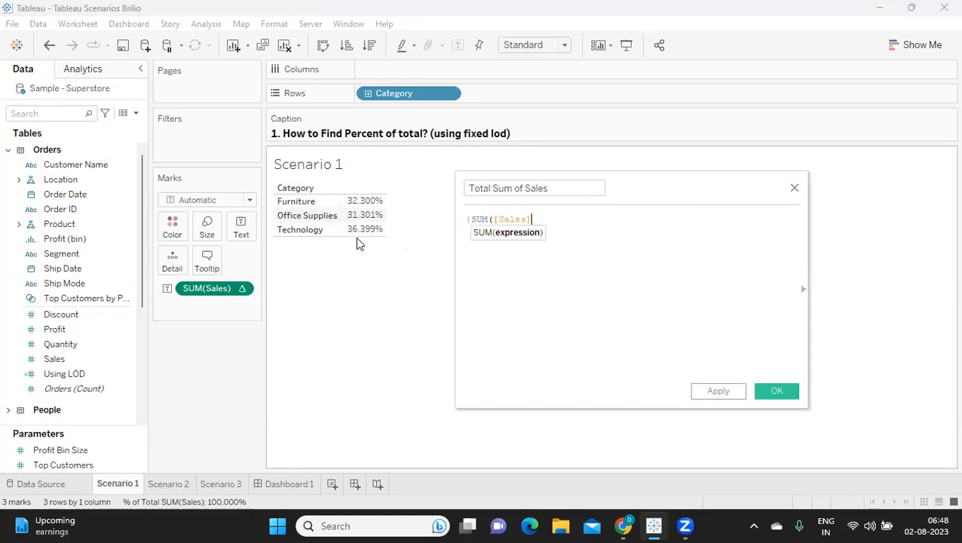
text())
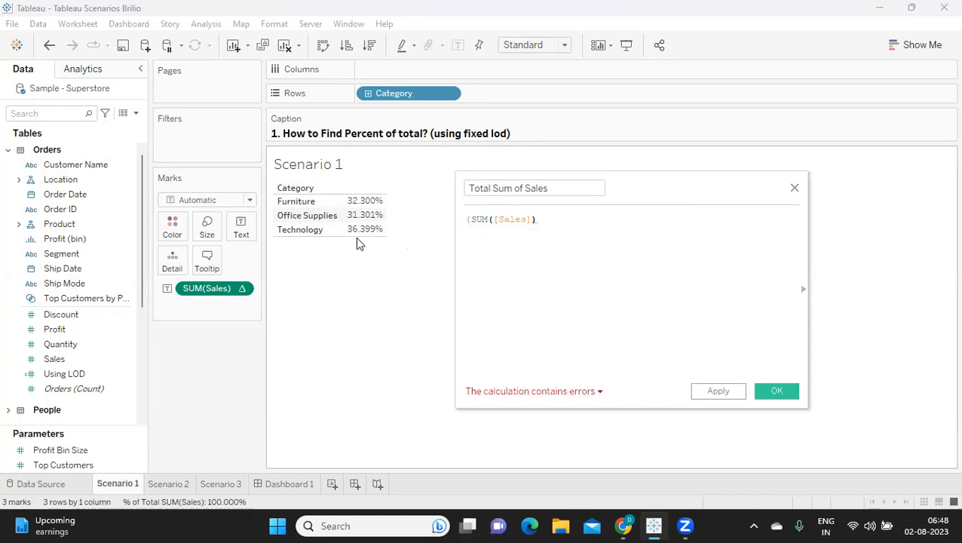
text(})
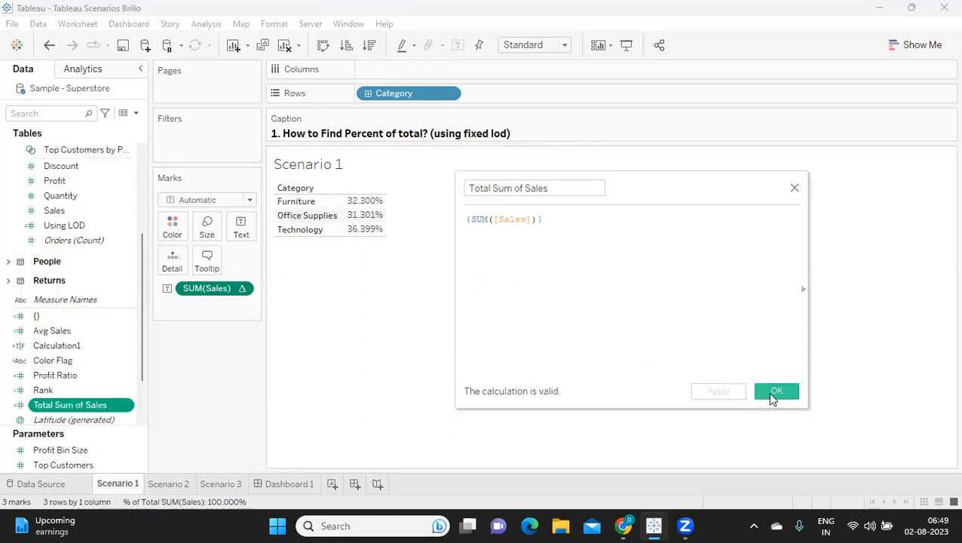
click(775, 391)
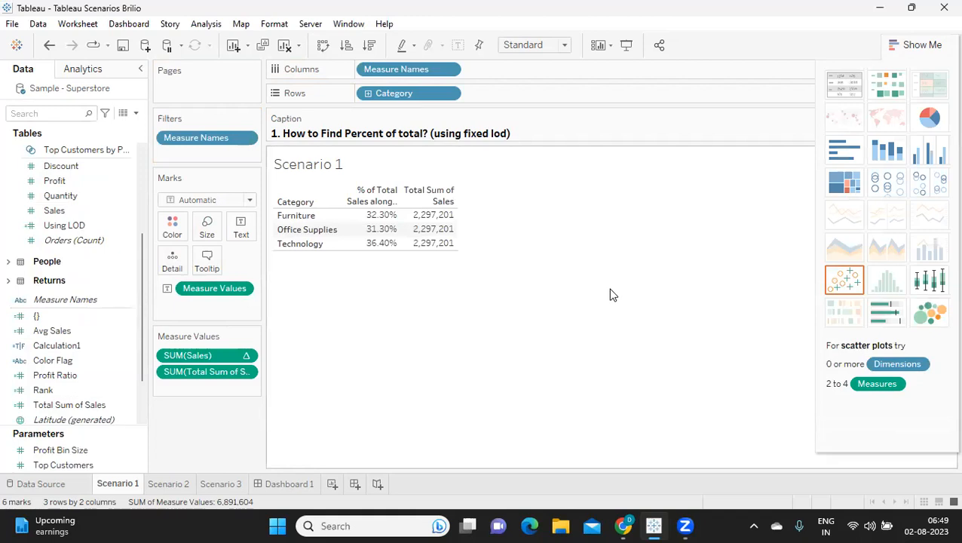
mouse_move(937, 48)
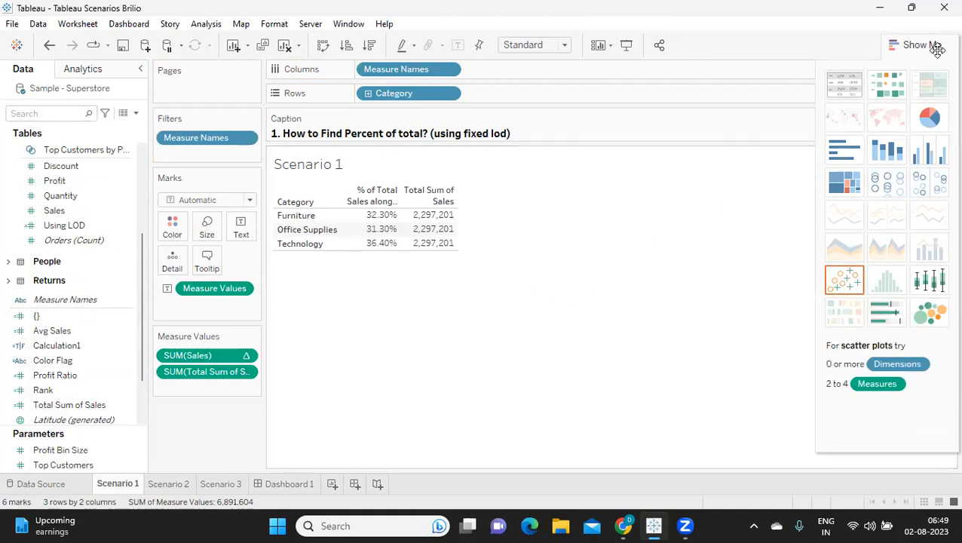
Step: Close the chart type suggestions, leaving the category table unchanged
click(918, 45)
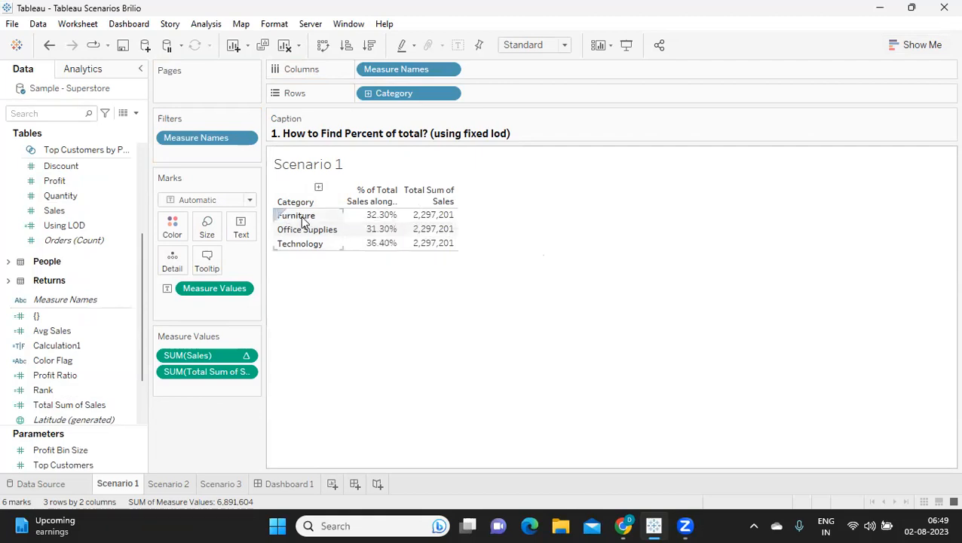
mouse_move(377, 214)
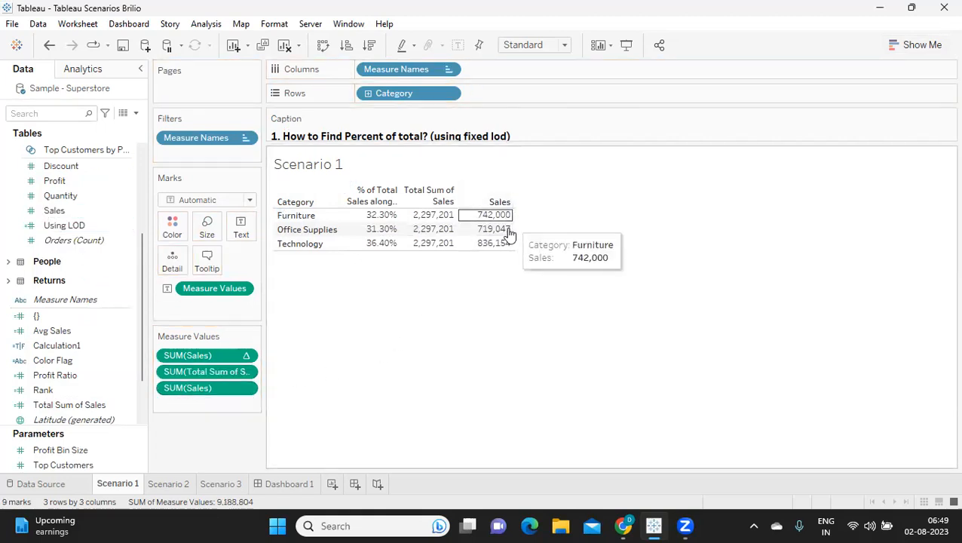
mouse_move(368, 112)
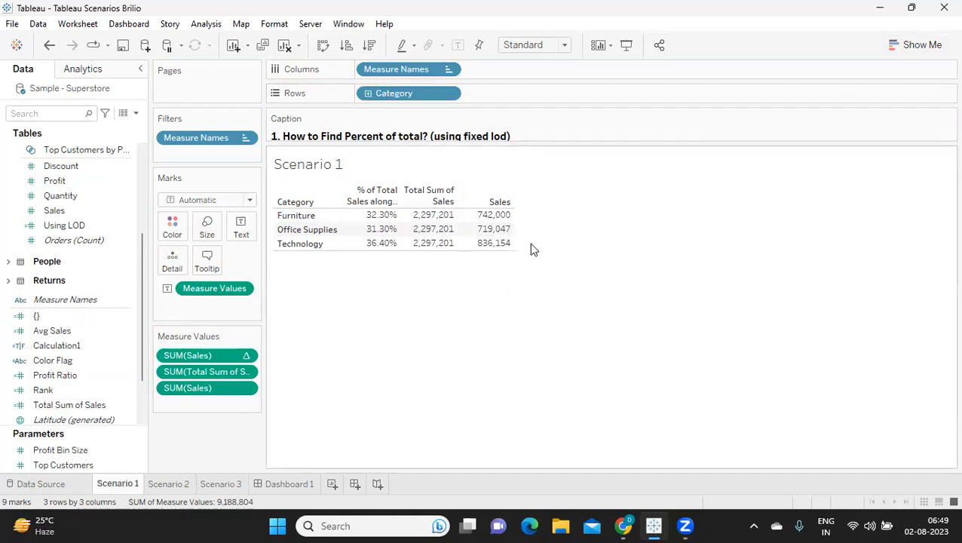
mouse_move(480, 243)
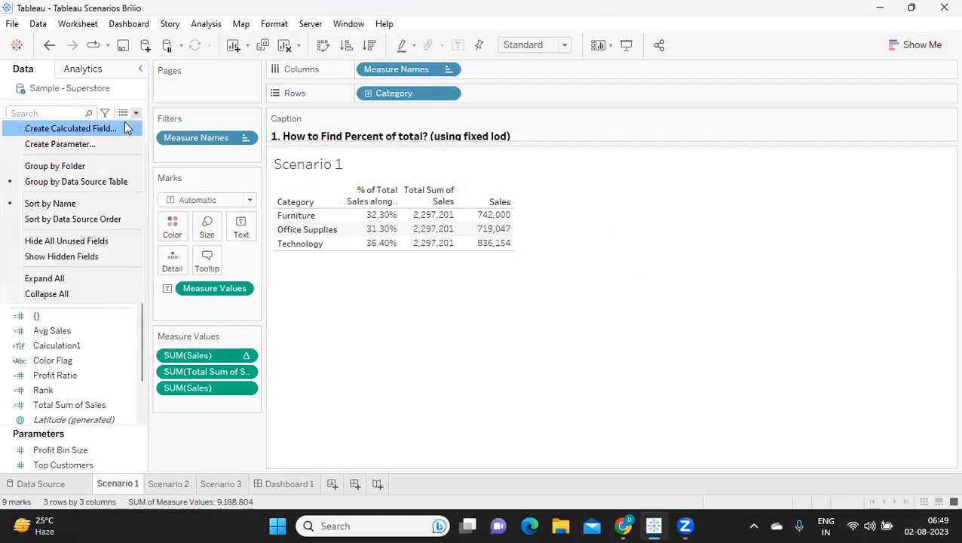
Step: Name a new field Sales for Cat and write {FIXED [Category]: SUM([Sales])}
click(71, 128)
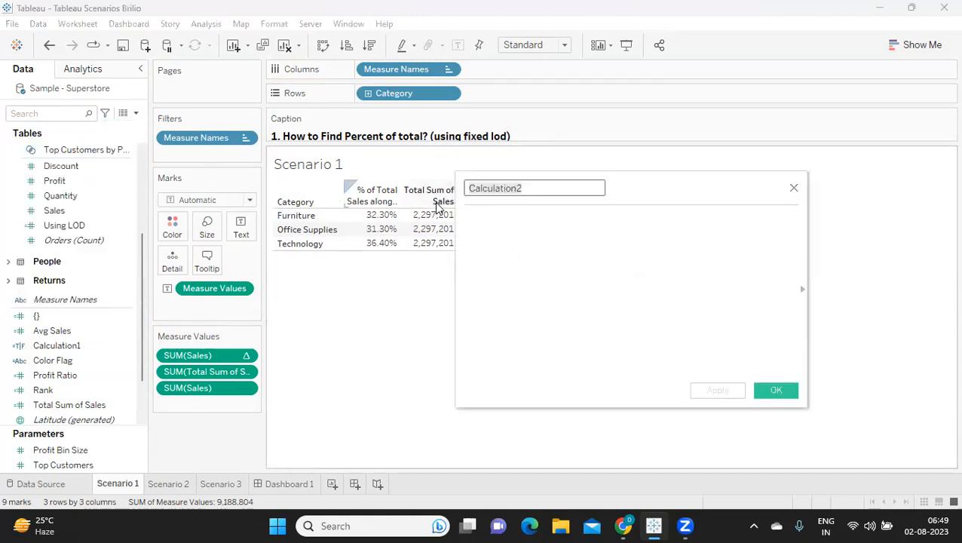
click(533, 187)
text(Sales)
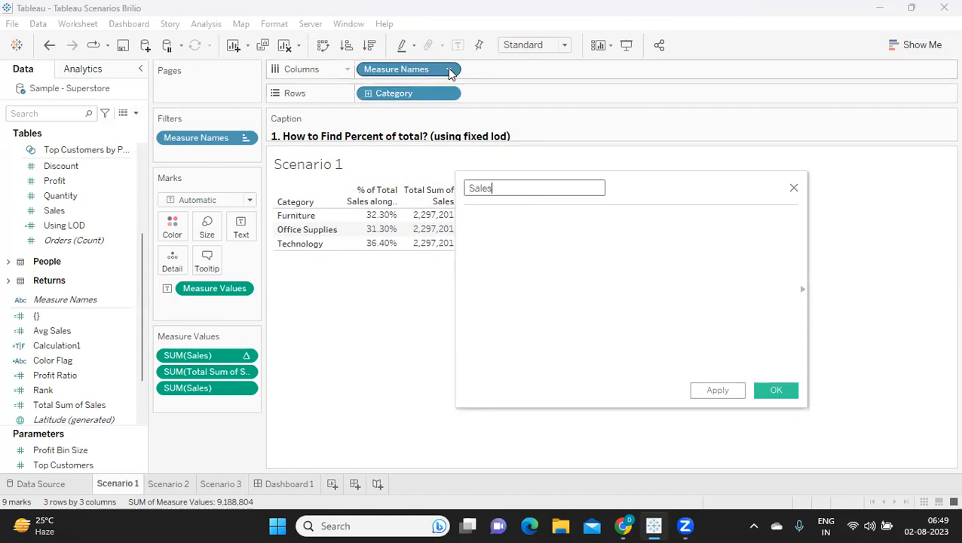
text(for Cat)
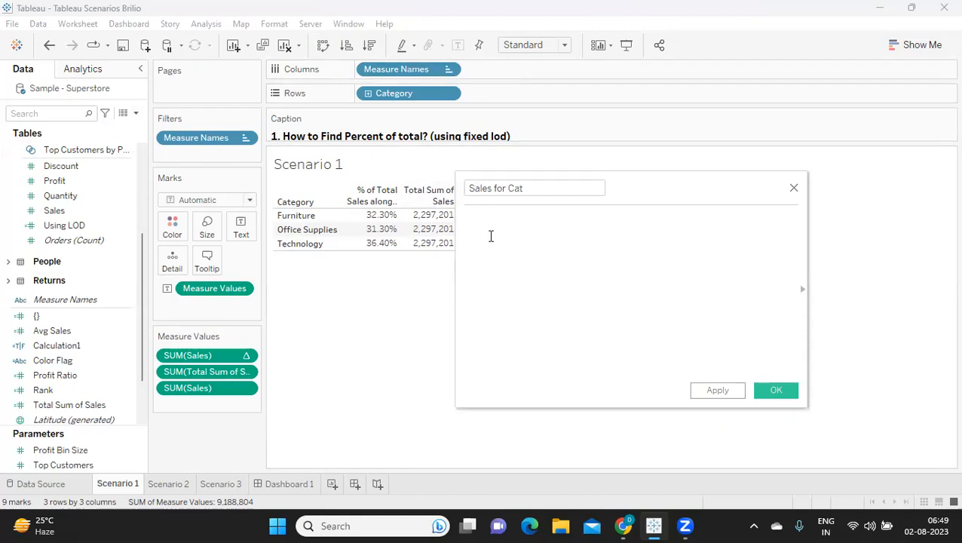
click(490, 218)
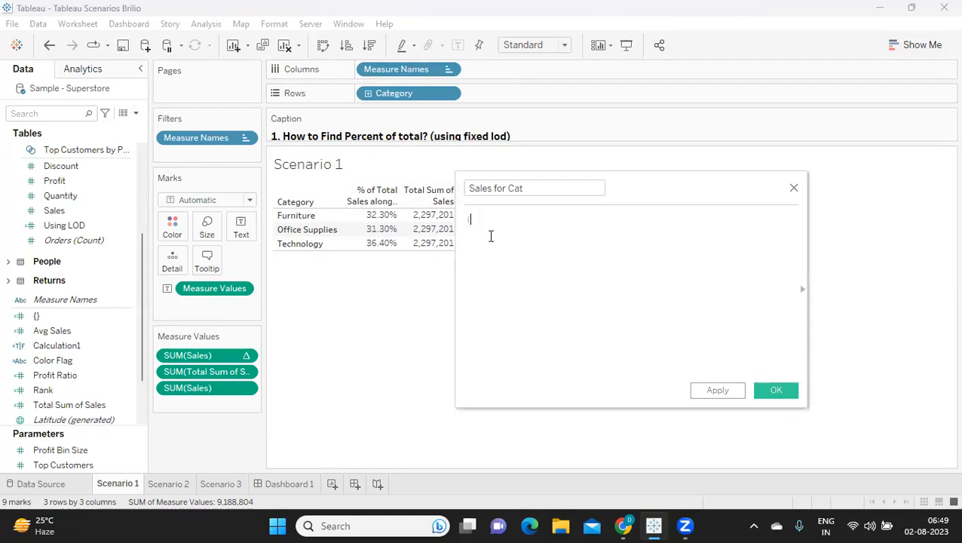
text({ FIXED,)
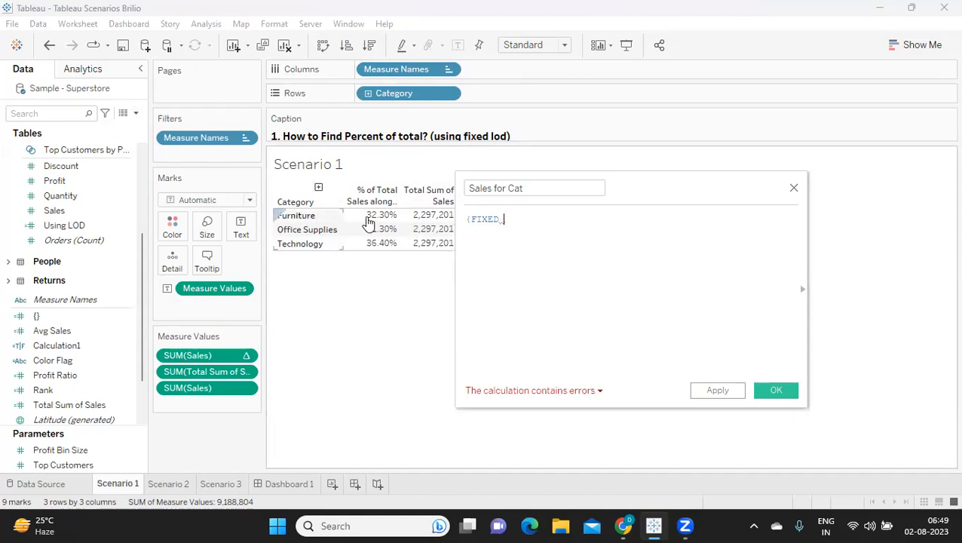
text(ca)
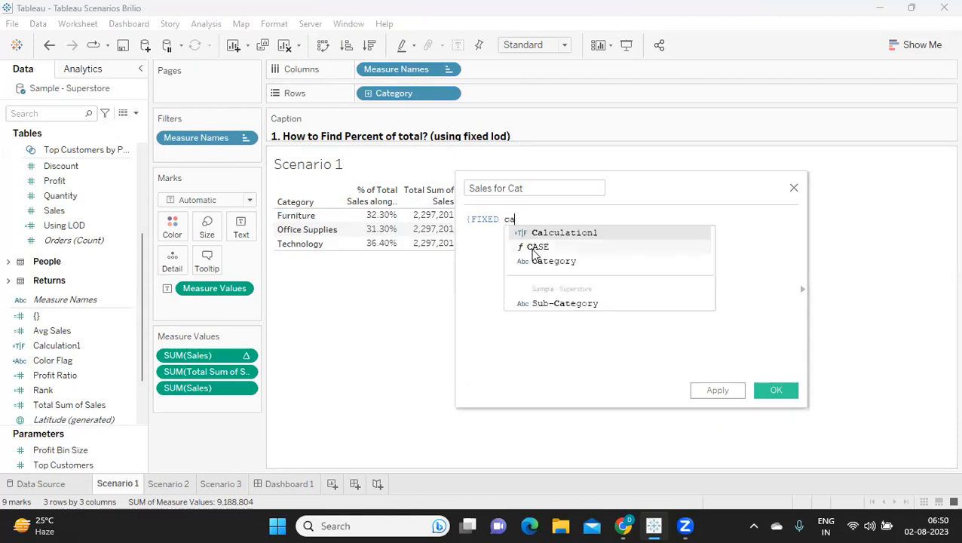
click(555, 260)
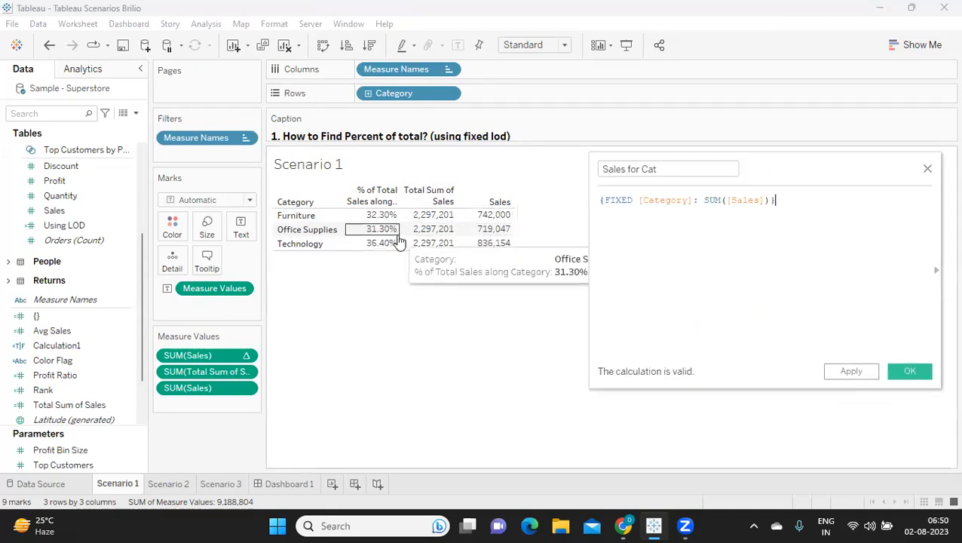
mouse_move(482, 243)
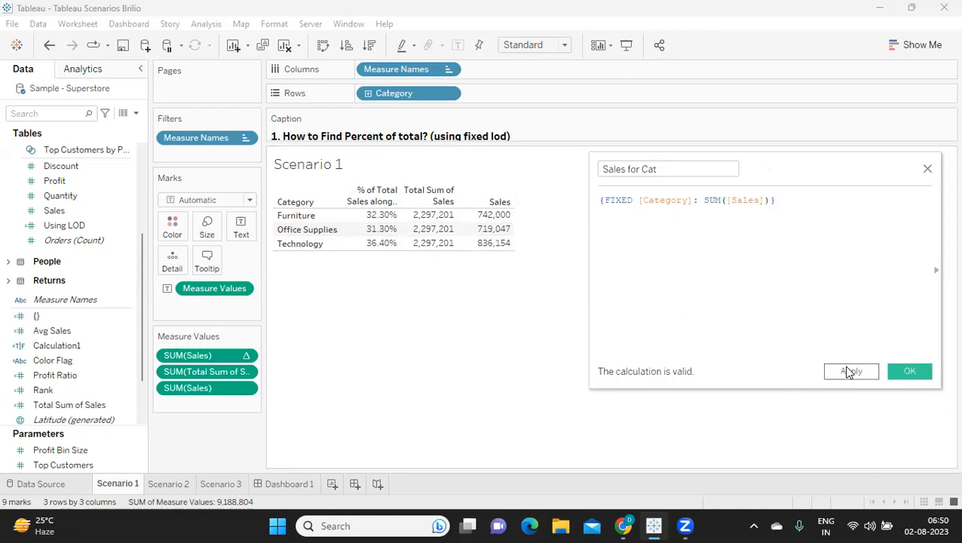
Step: Apply Sales for Cat and show it in the table in place of Sales
click(850, 371)
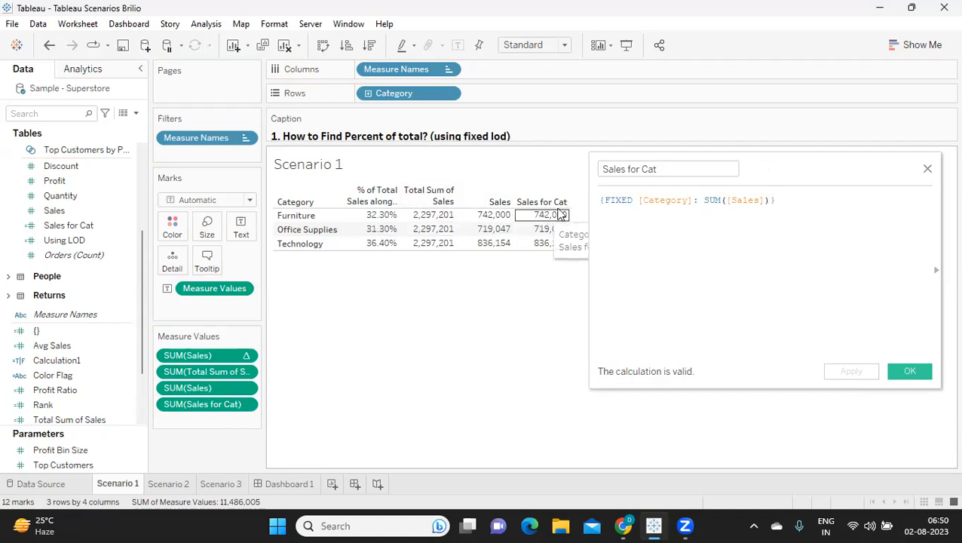
click(908, 371)
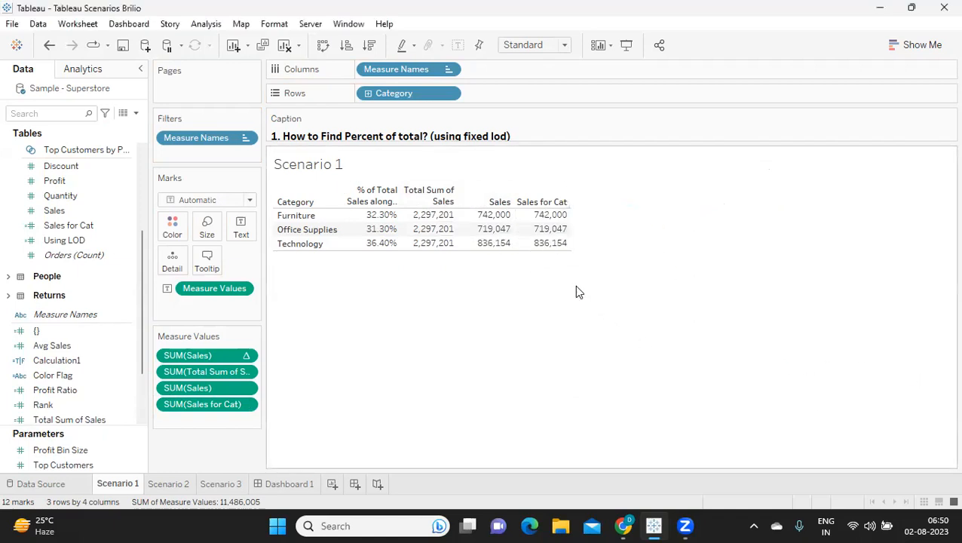
click(202, 404)
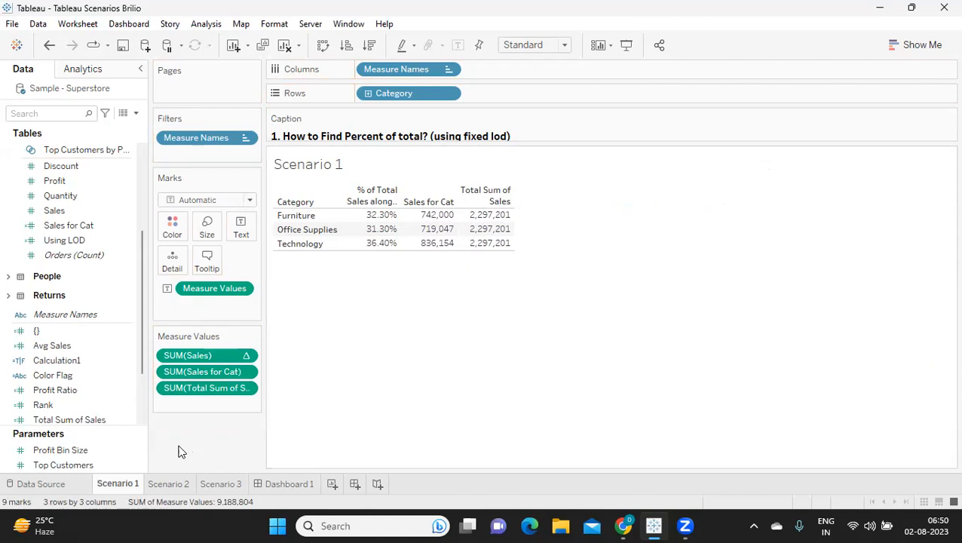
Step: Duplicate Sales for Cat and rename the copy %ofTotalUsing LOD
click(74, 255)
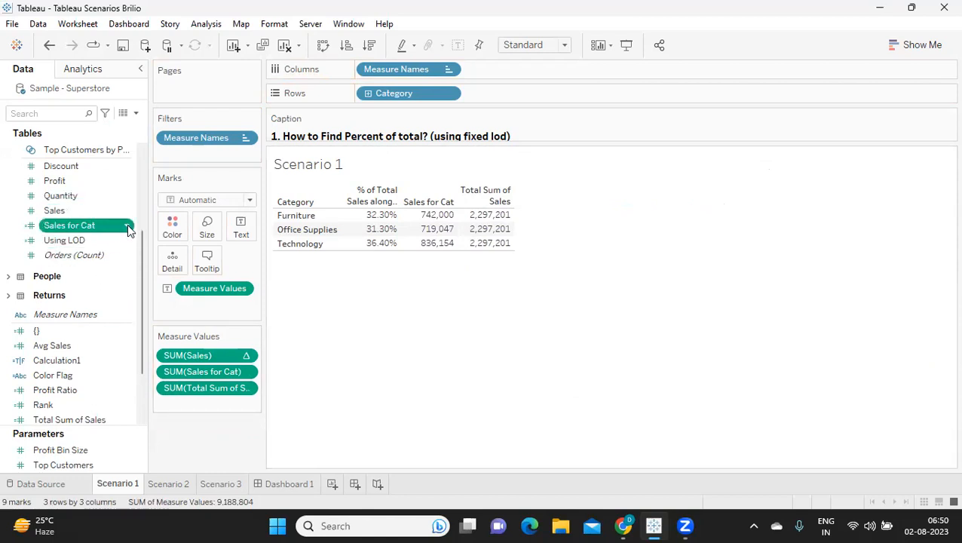
right_click(69, 224)
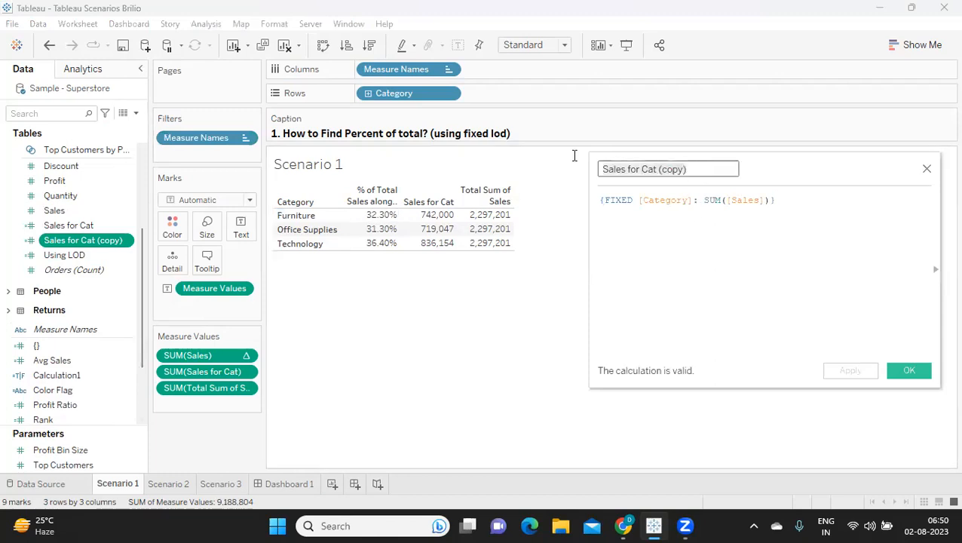
text(%of)
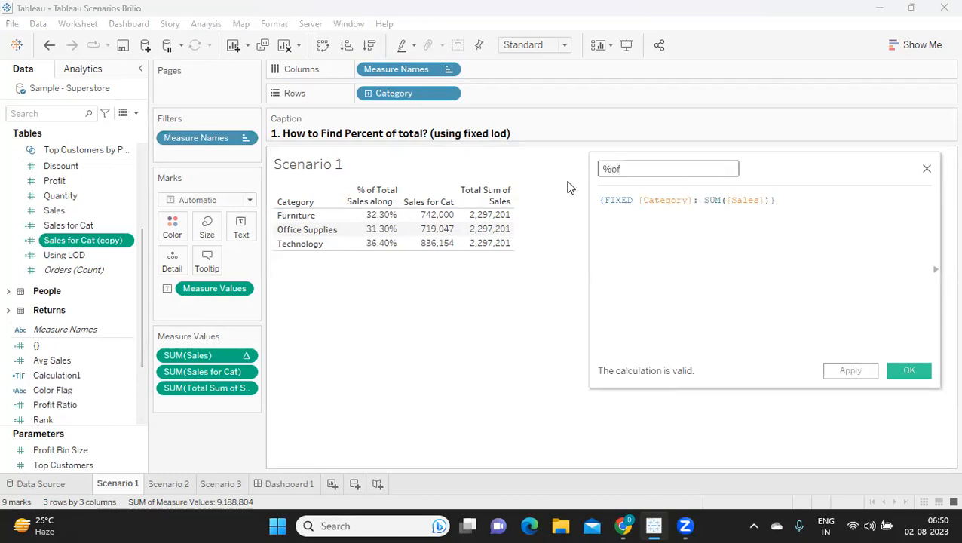
text(Total)
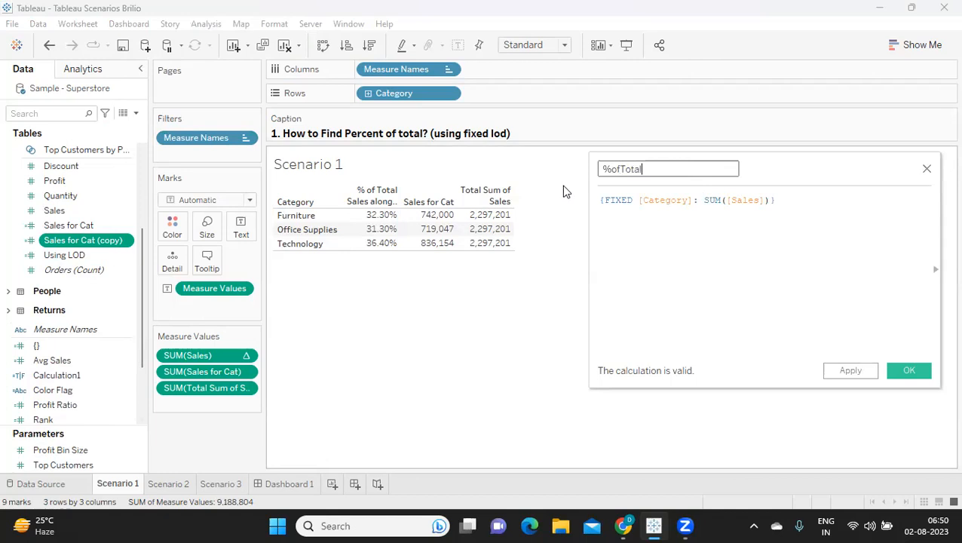
text(Using LOD)
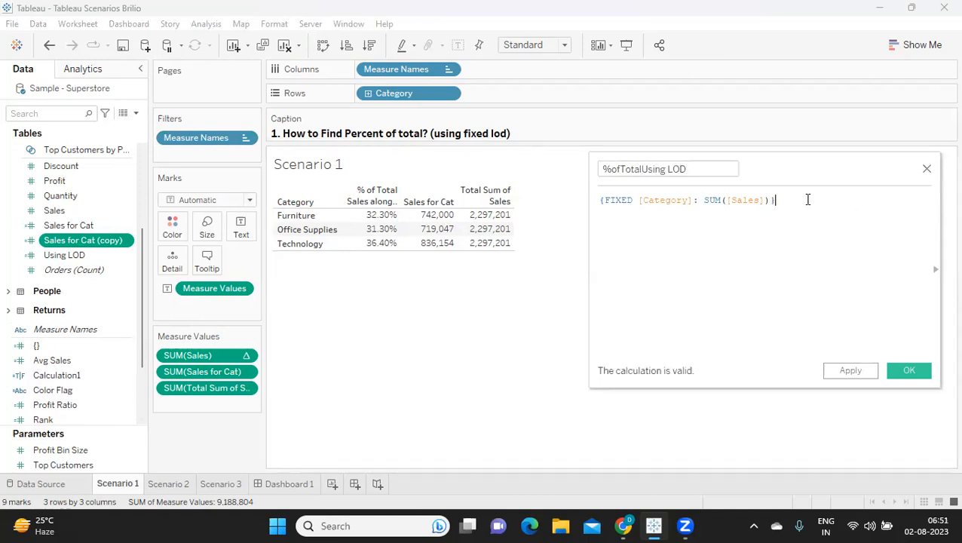
Step: Append /(SUM([Sales])) to the formula and apply it
text(/)
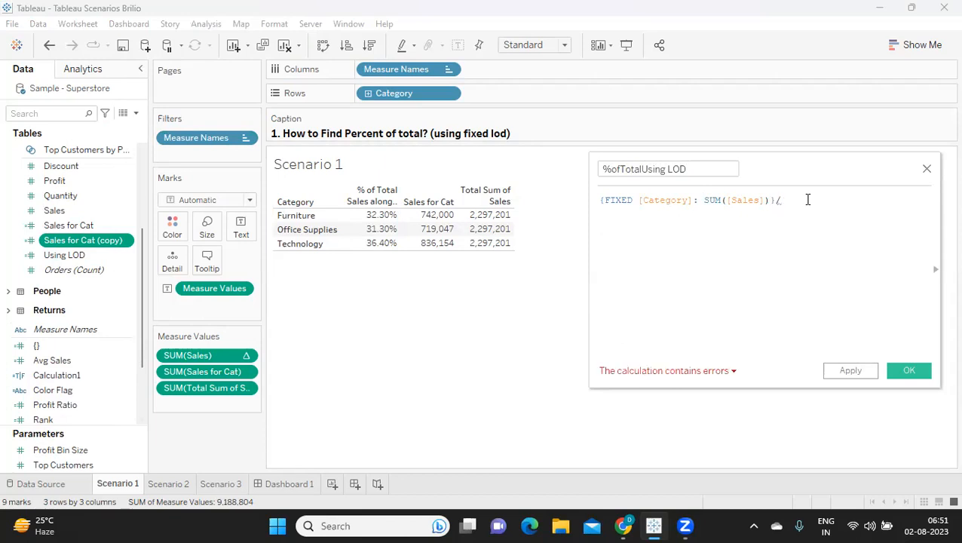
text(sum)
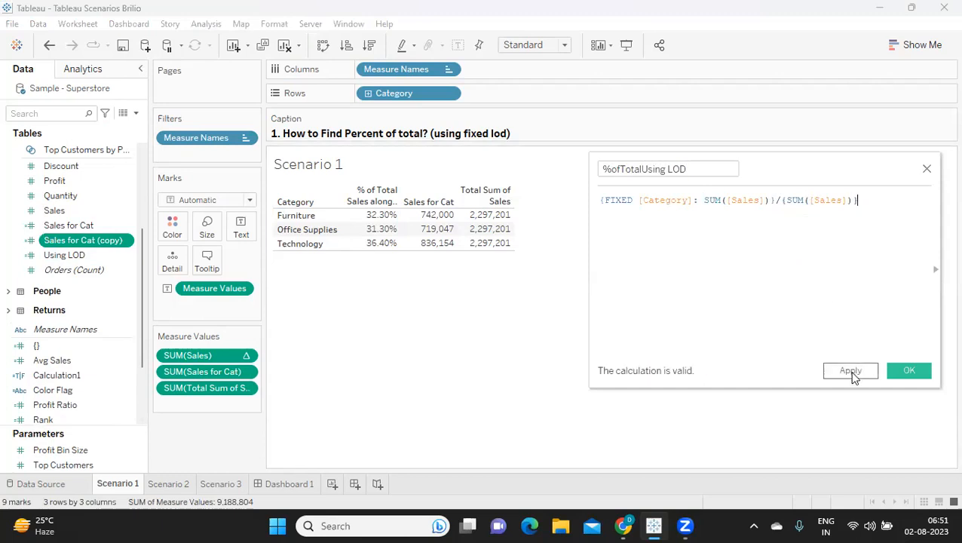
click(850, 371)
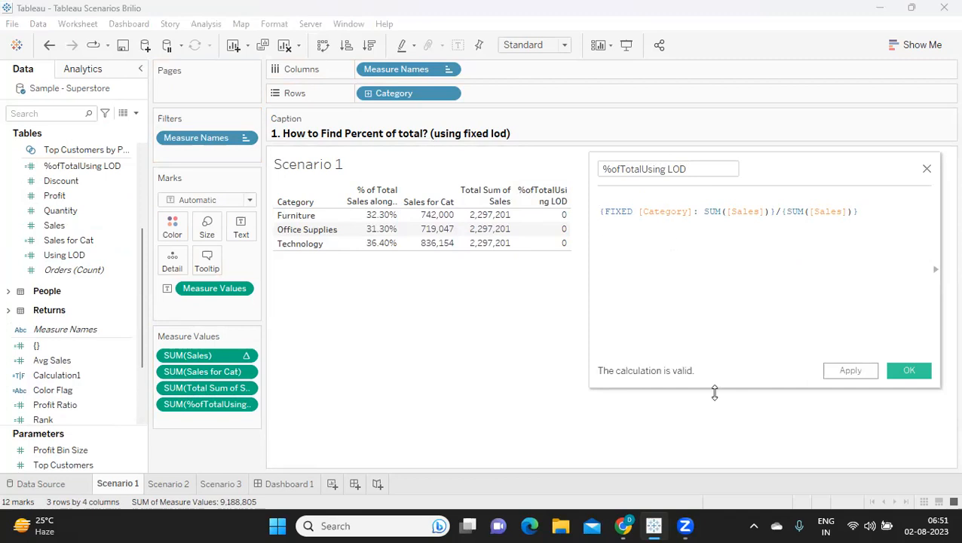
Step: Format SUM(%ofTotalUsing LOD) as percentages: 32.30%, 31.30%, 36.40%
click(908, 371)
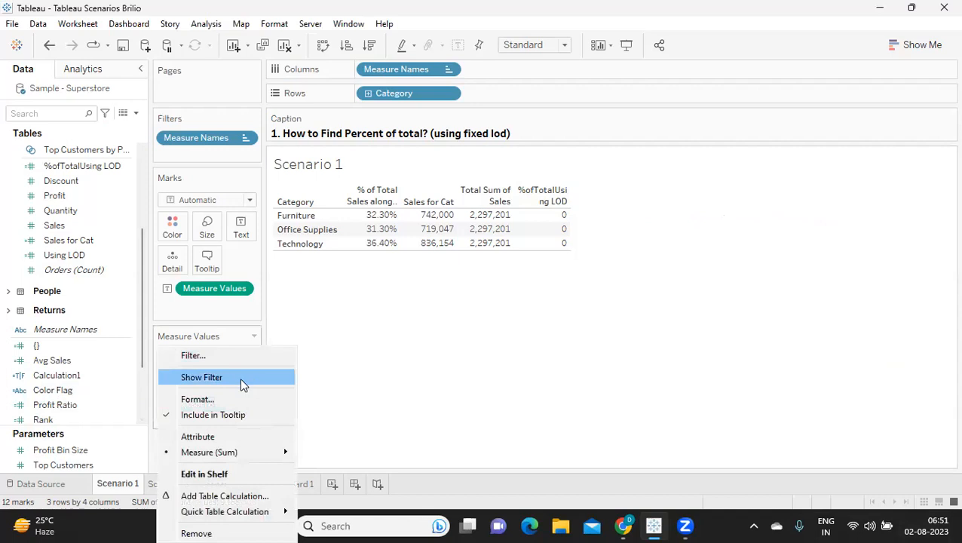
click(197, 398)
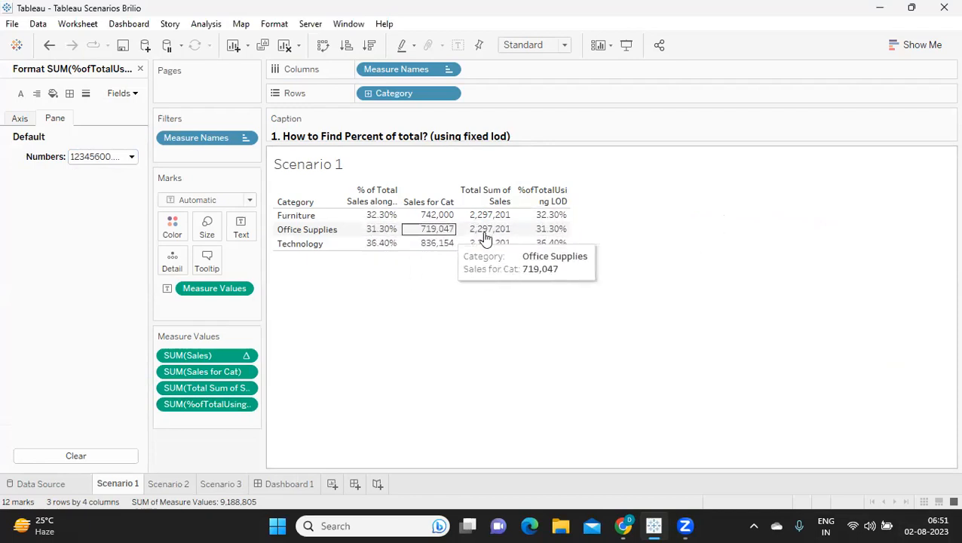
mouse_move(547, 245)
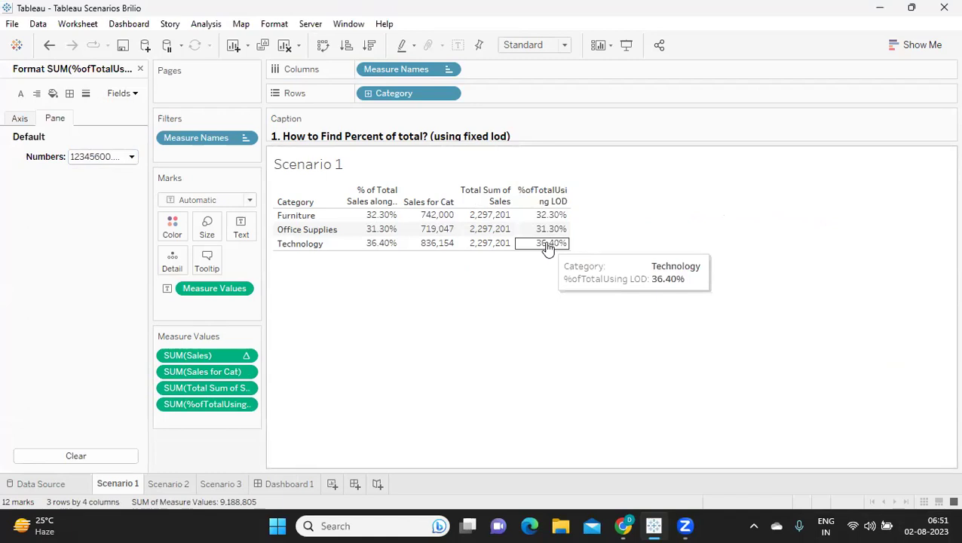
mouse_move(560, 258)
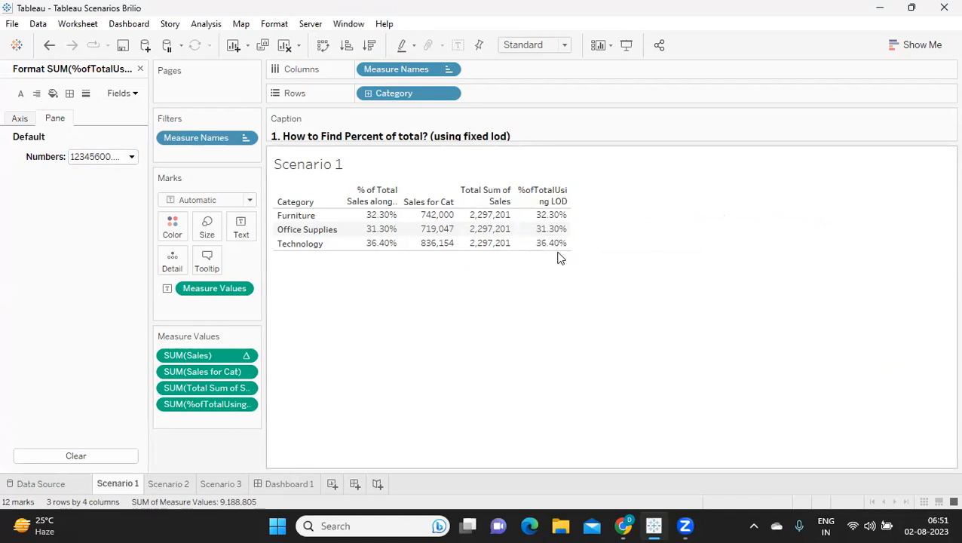
mouse_move(550, 243)
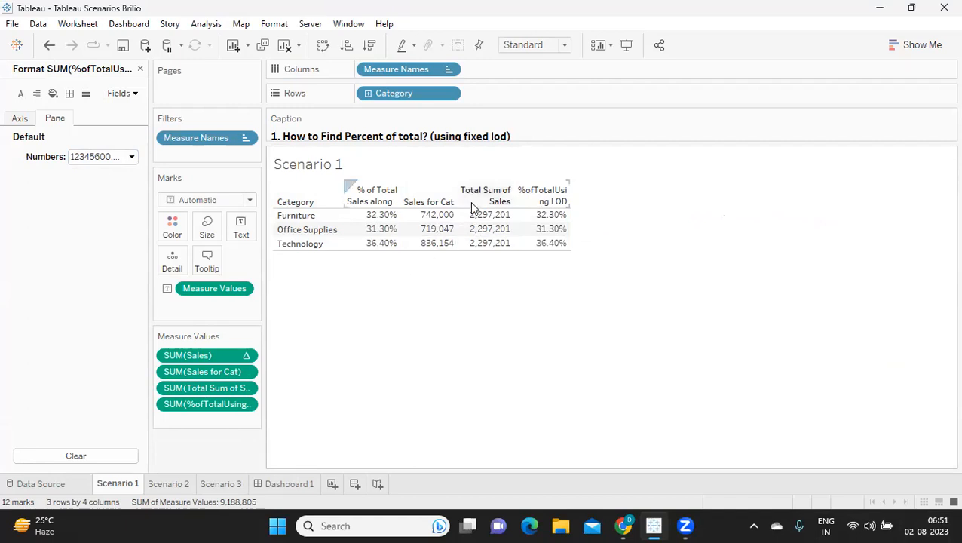
mouse_move(542, 273)
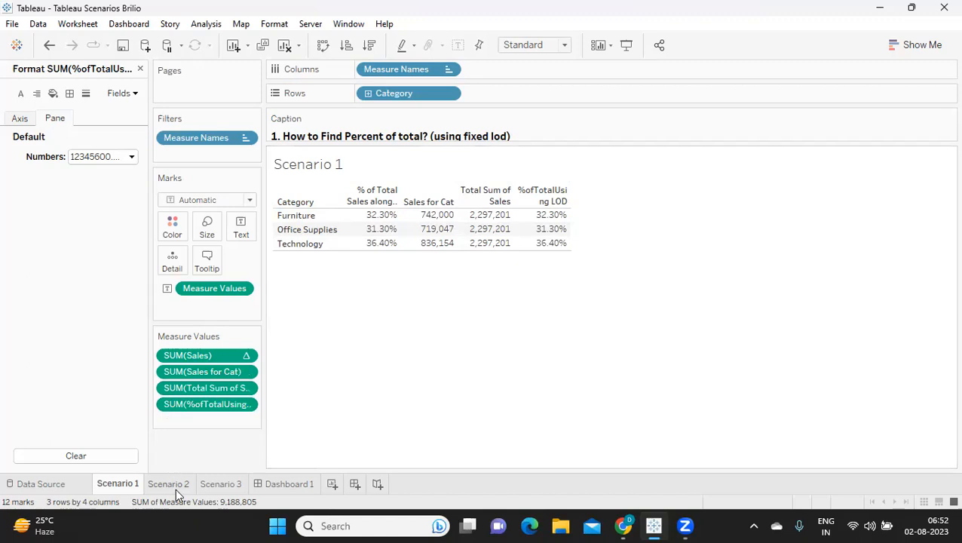
Step: On Scenario 2, list State and City as table rows
click(169, 482)
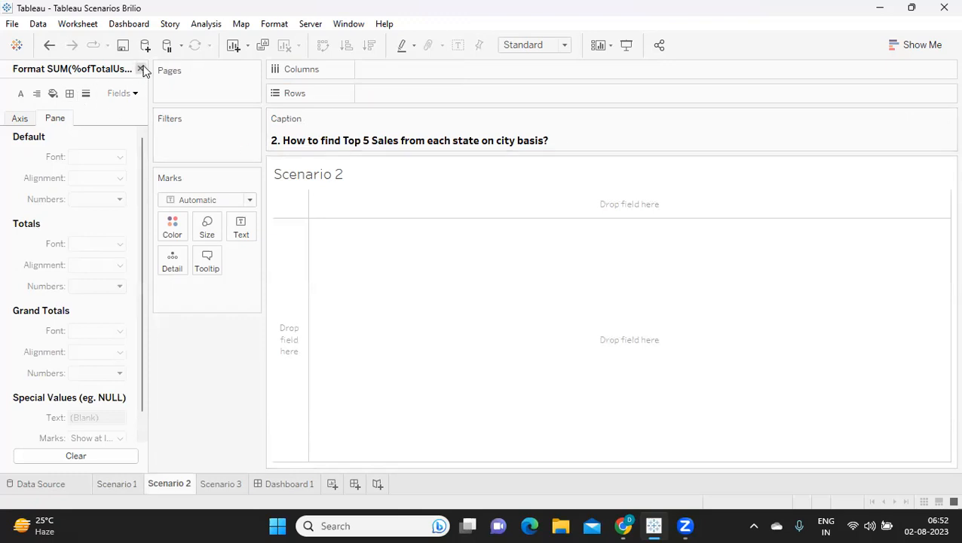
click(146, 69)
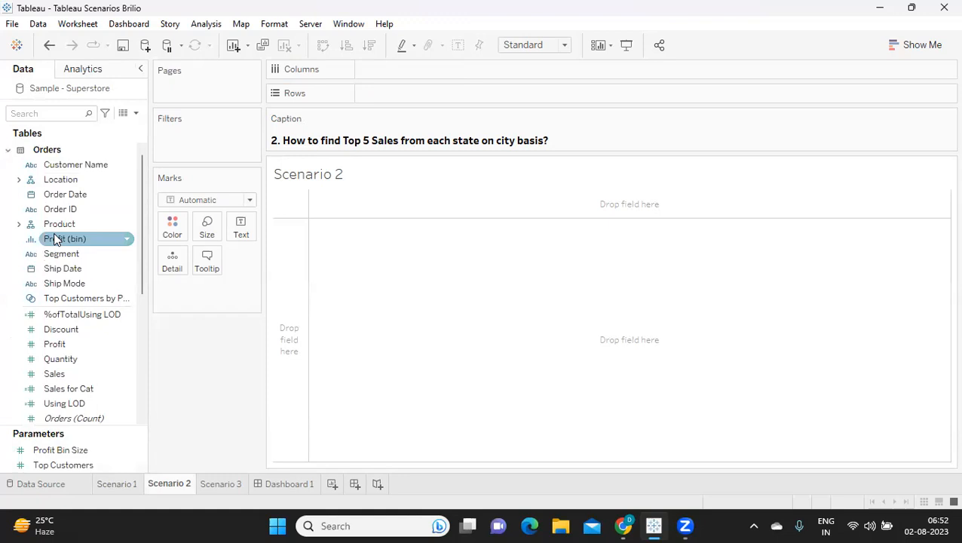
click(18, 178)
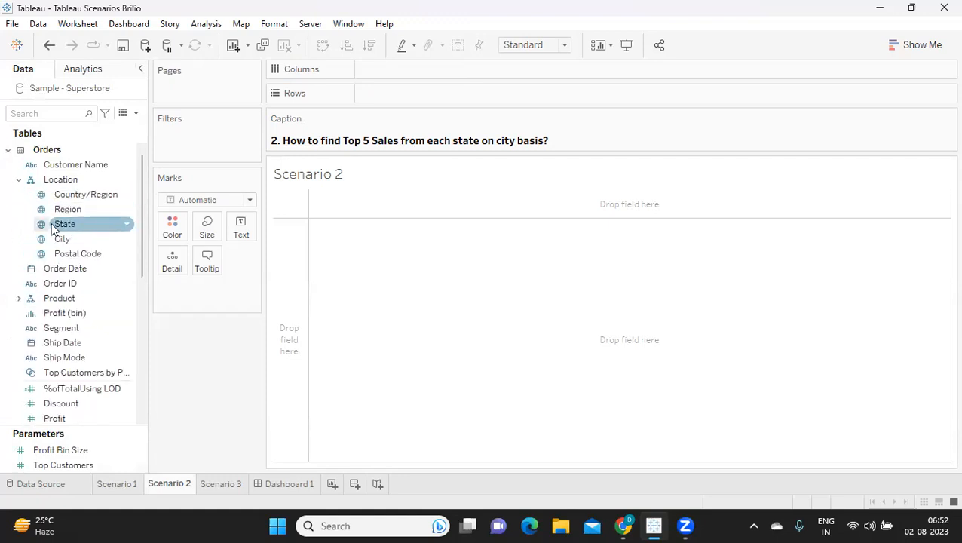
drag(63, 223, 410, 94)
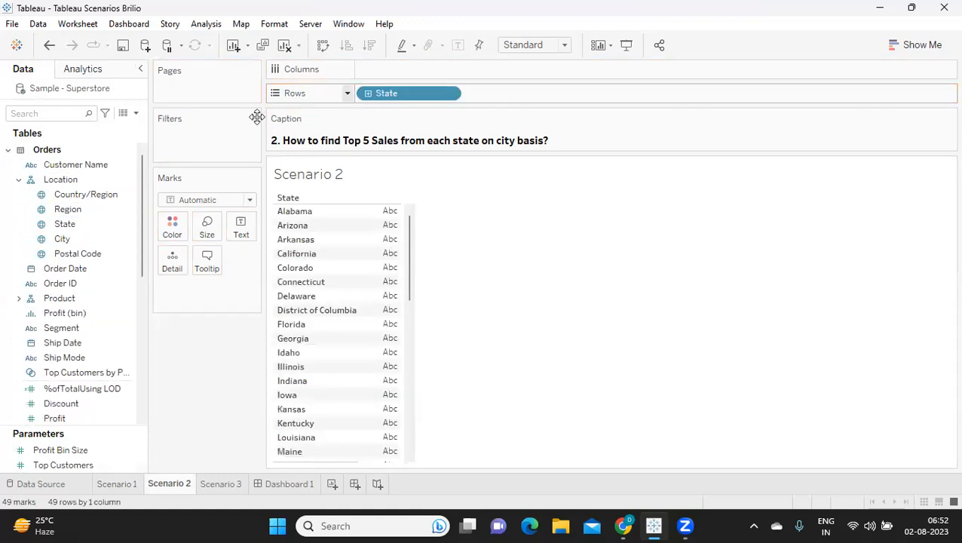
drag(62, 238, 498, 94)
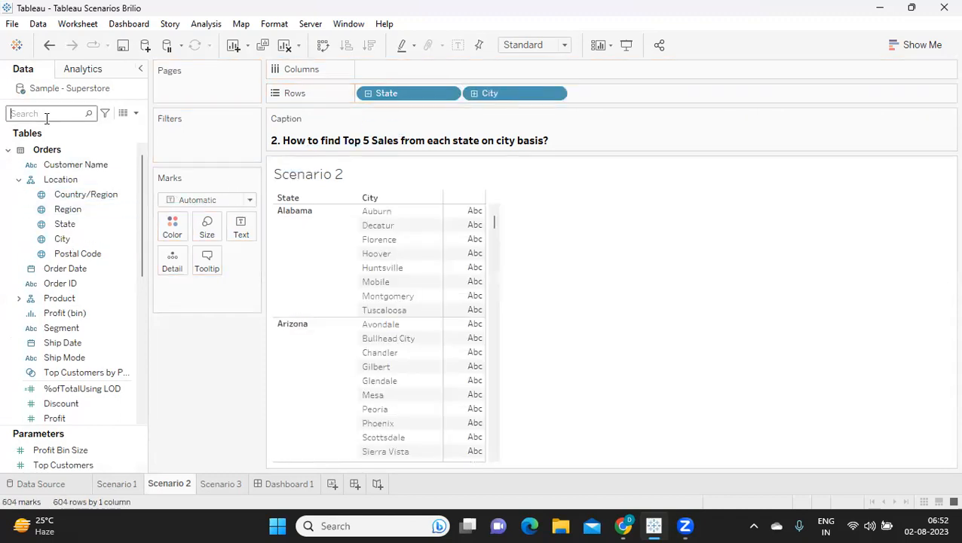
Step: Show summed Sales as text and sort cities by sales descending
text(sa)
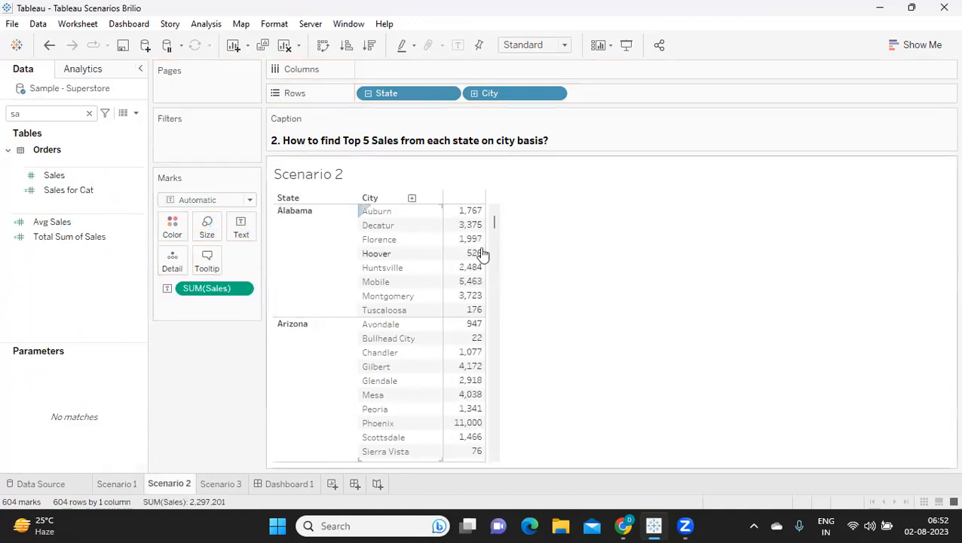
click(412, 197)
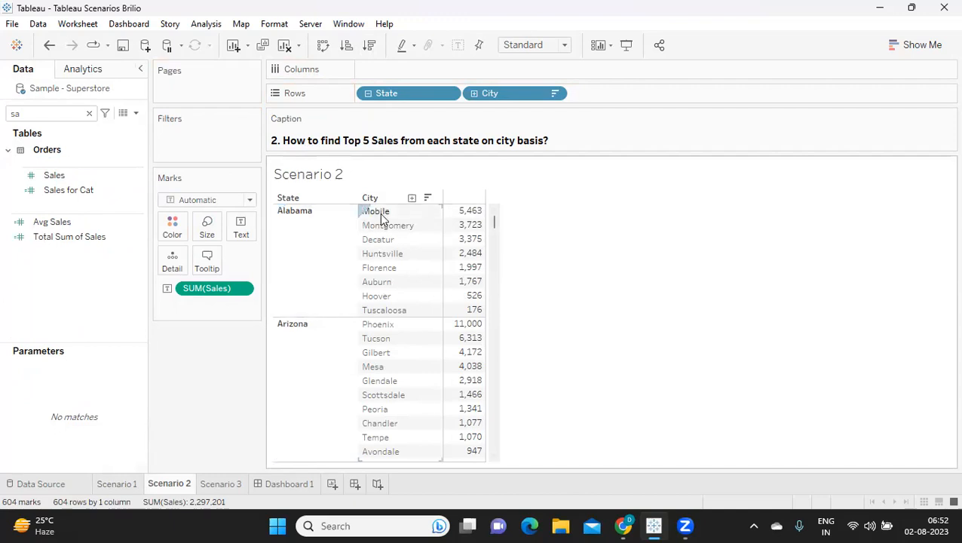
mouse_move(378, 272)
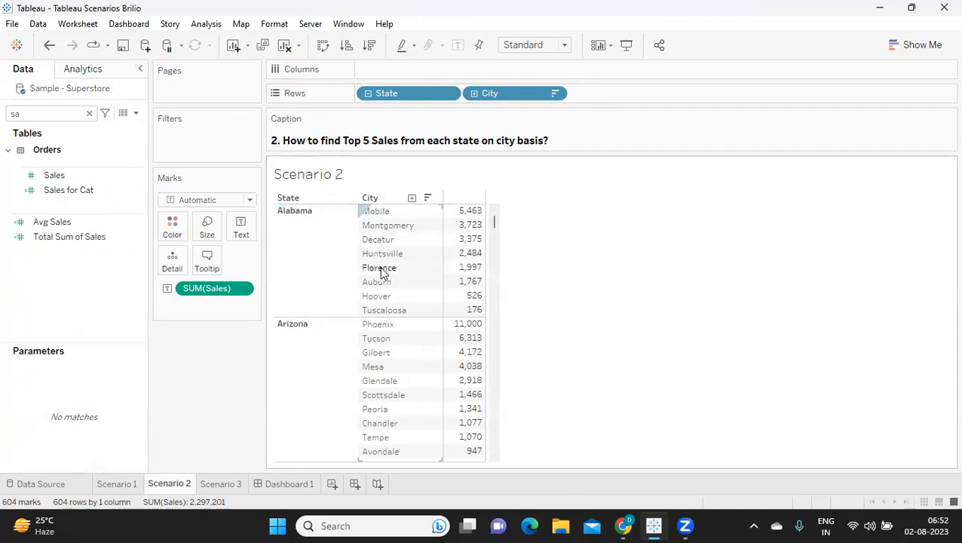
mouse_move(380, 254)
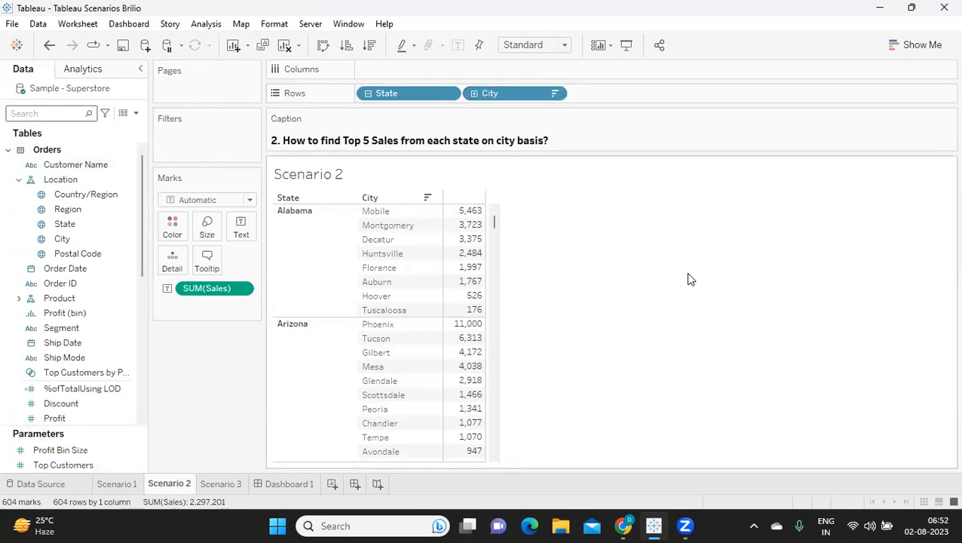
mouse_move(124, 113)
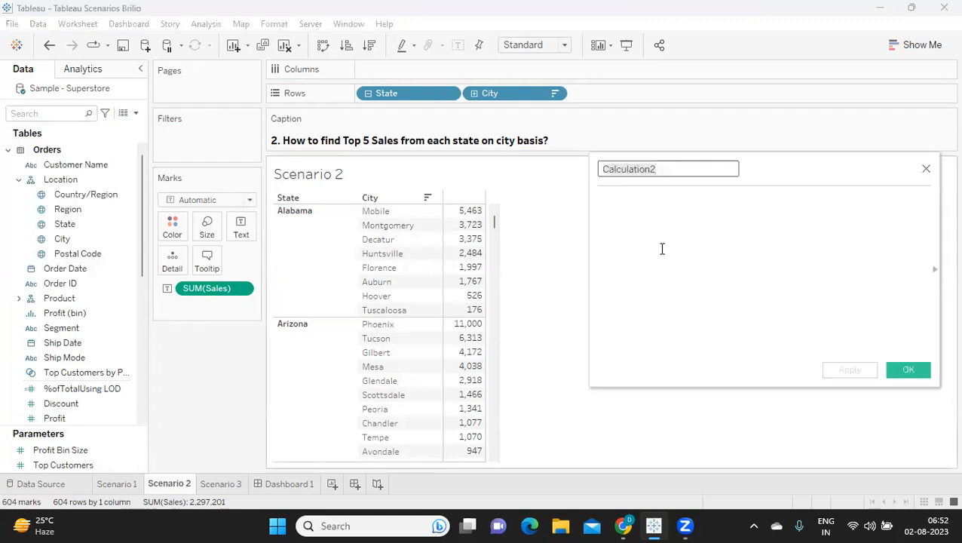
Step: Define Rank for City as RANK(SUM([Sales]),'desc') and save it
text(Rank for)
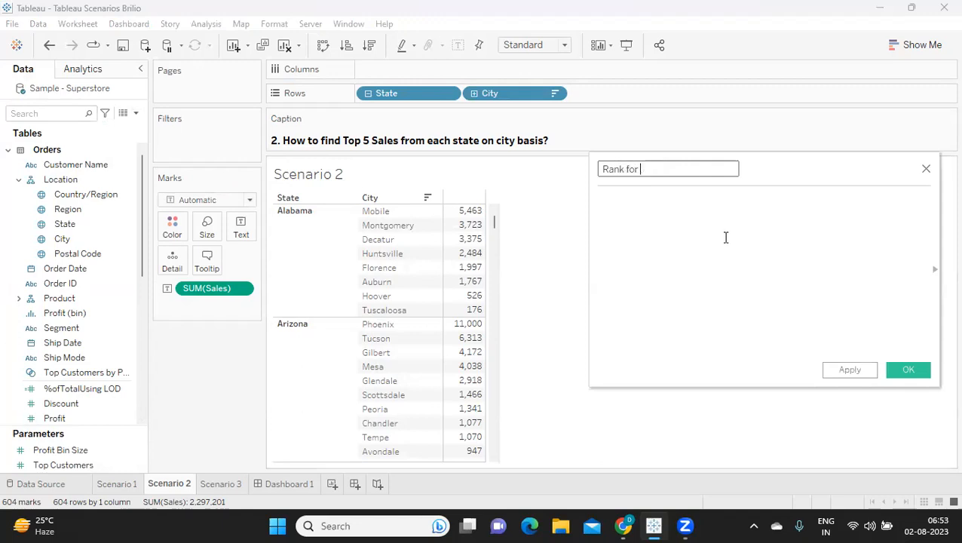
text(City)
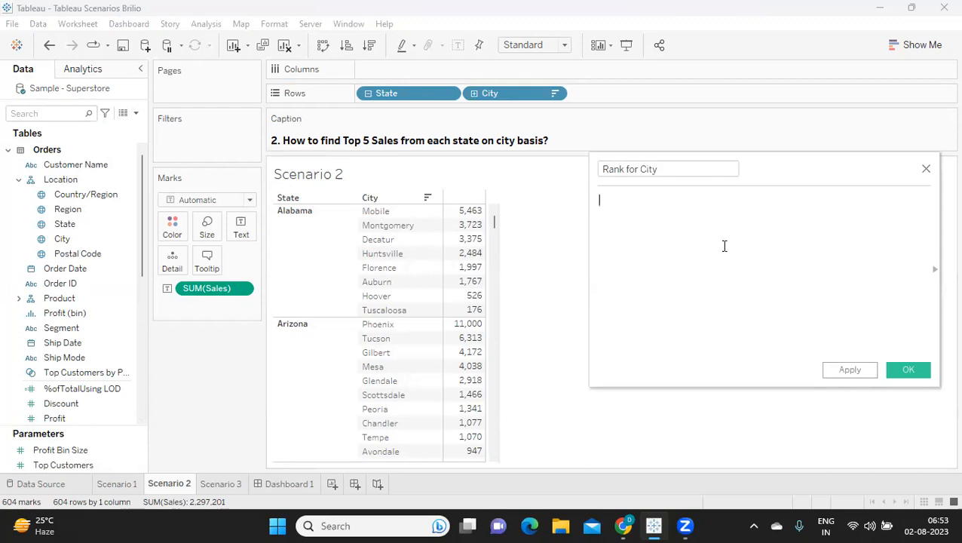
text(run)
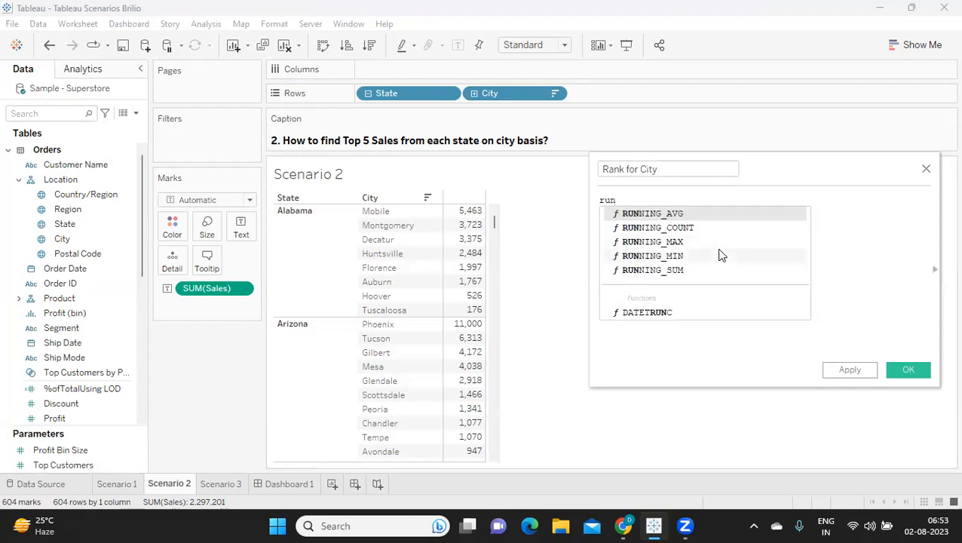
text(r)
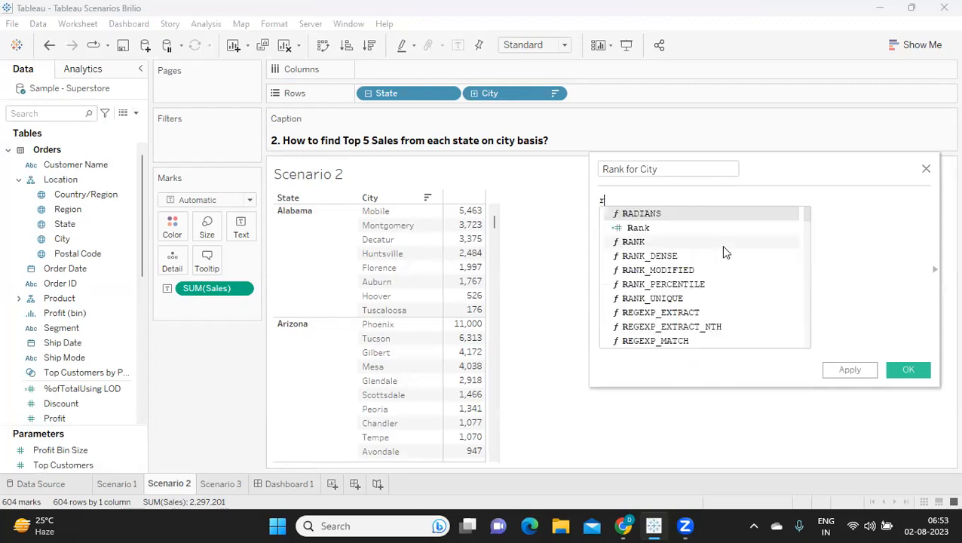
text([R)
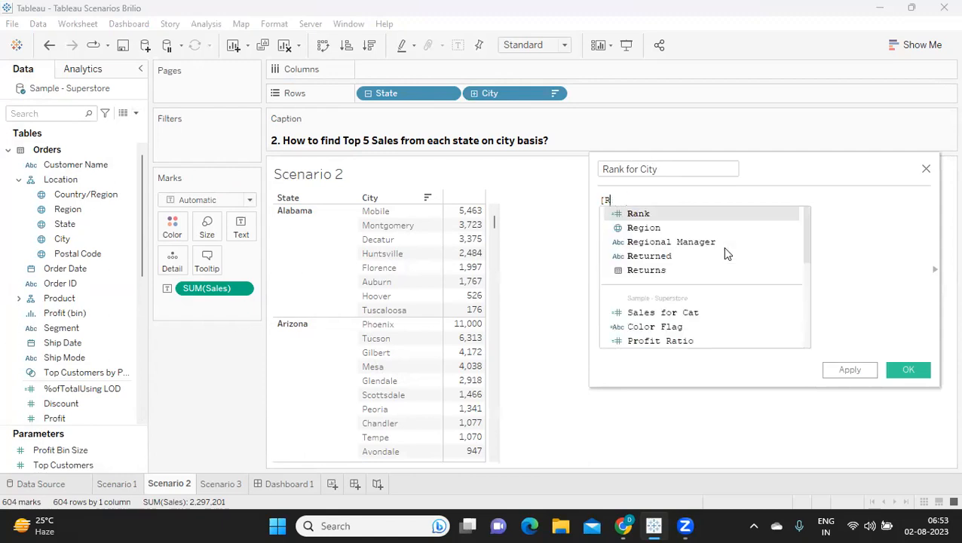
text(ran)
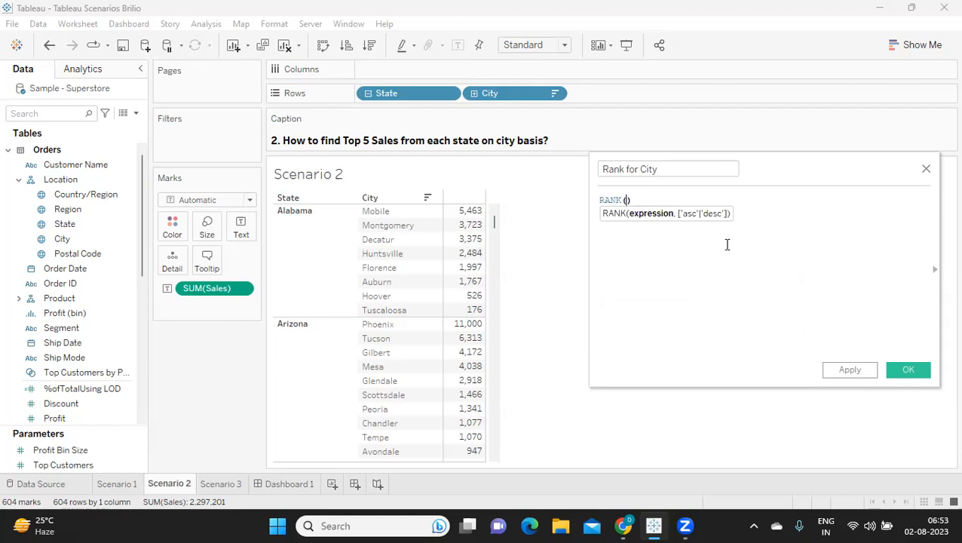
text(sum)
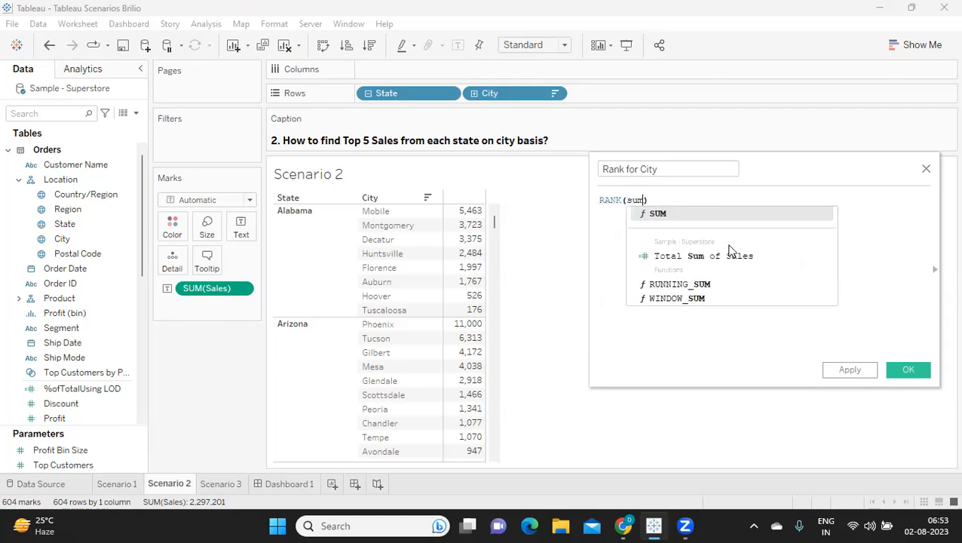
click(654, 212)
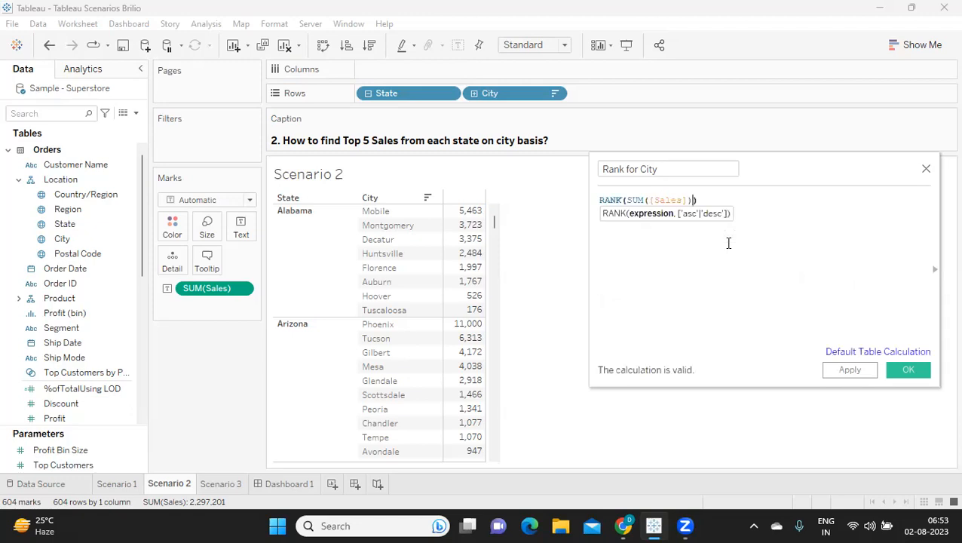
text(,)
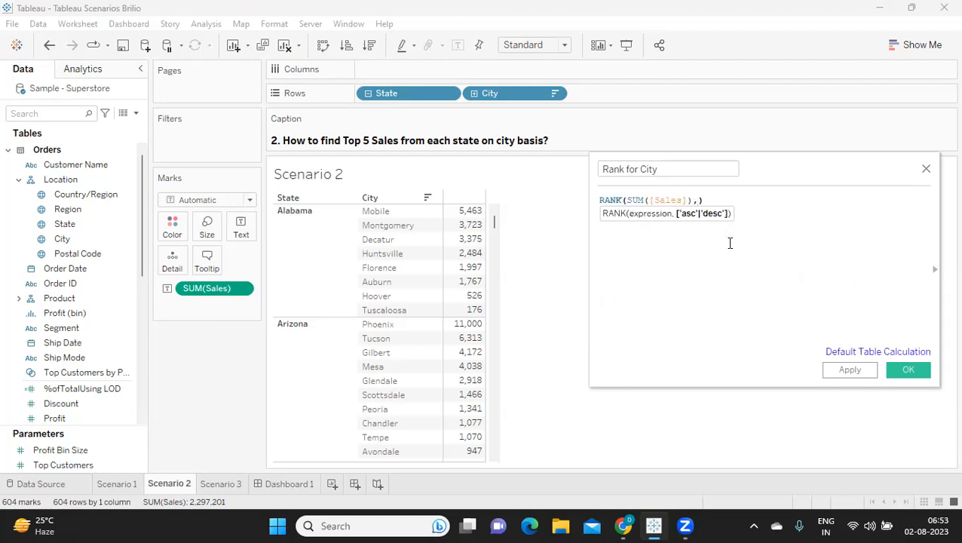
text('desc')
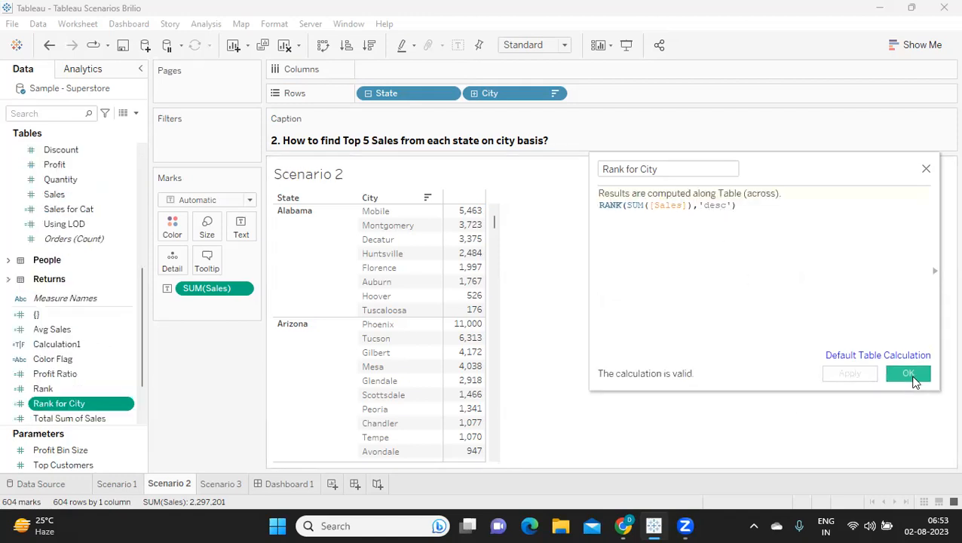
click(908, 374)
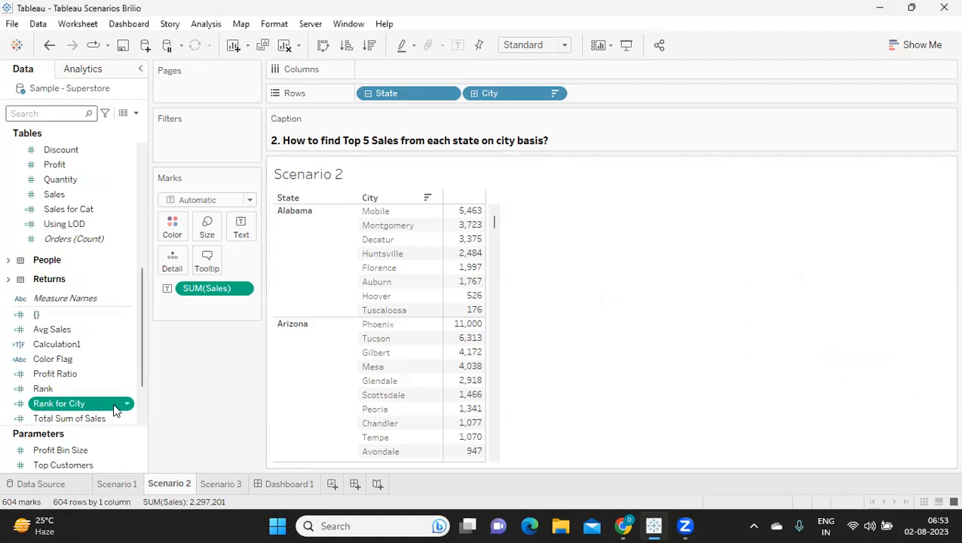
Step: Add Rank for City to the Rows shelf
right_click(59, 404)
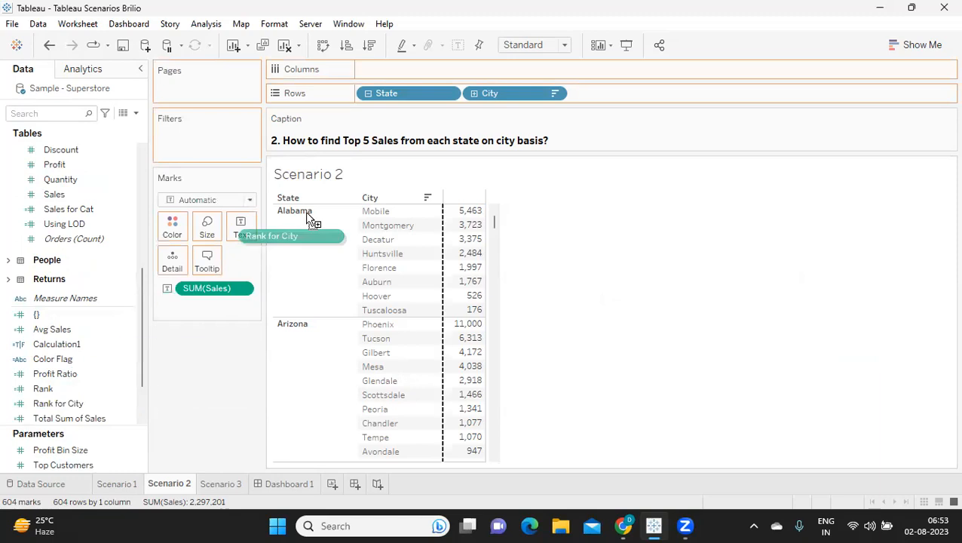
drag(294, 235, 610, 93)
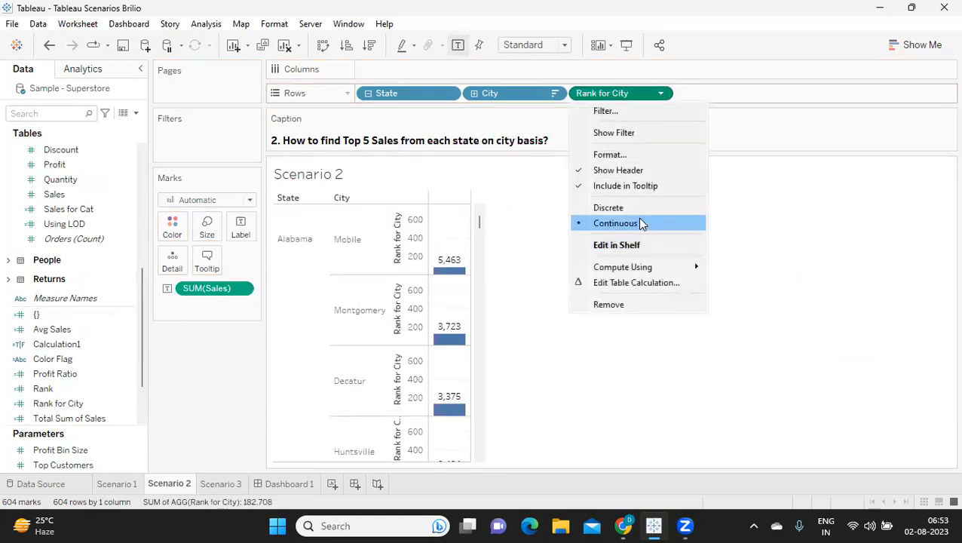
Step: Make Rank for City discrete and compute it using City so it restarts per state
click(609, 208)
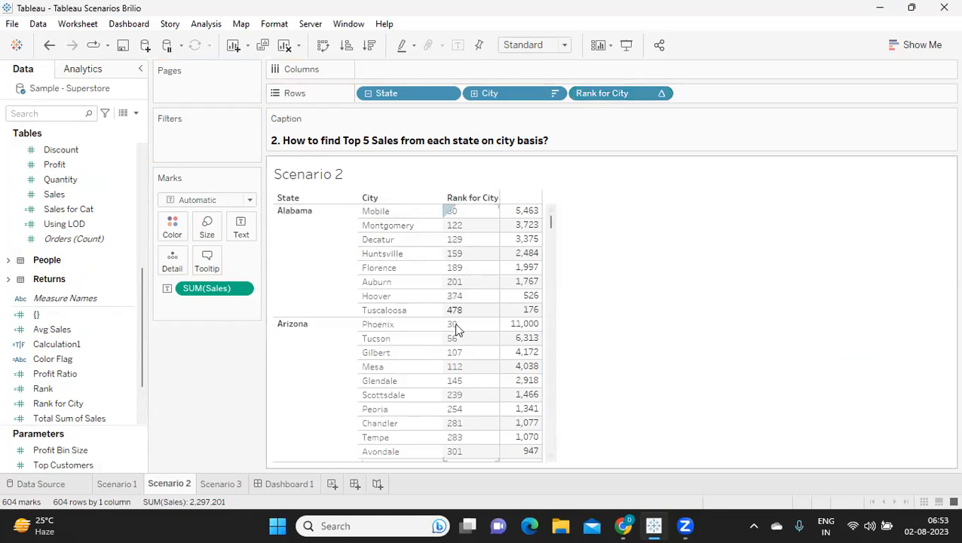
scroll(down, 3)
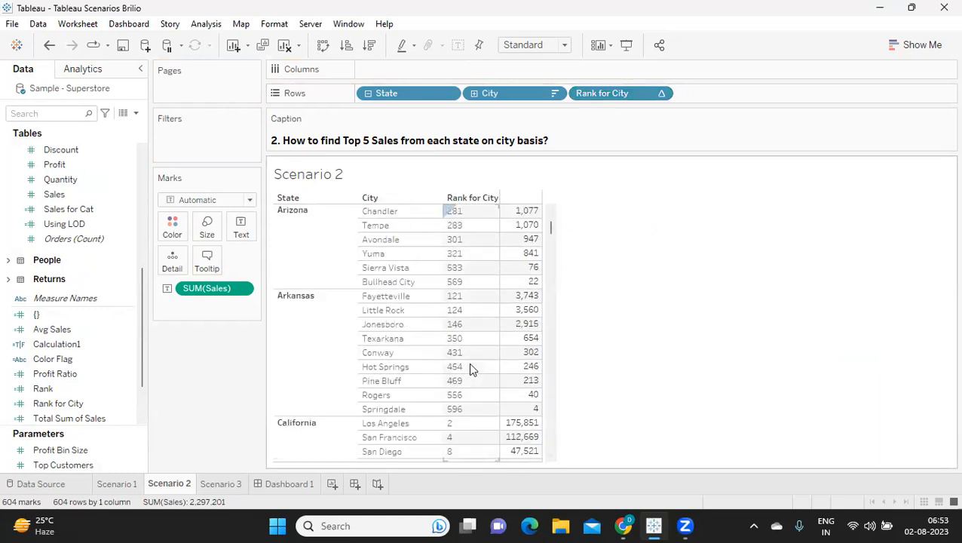
click(660, 93)
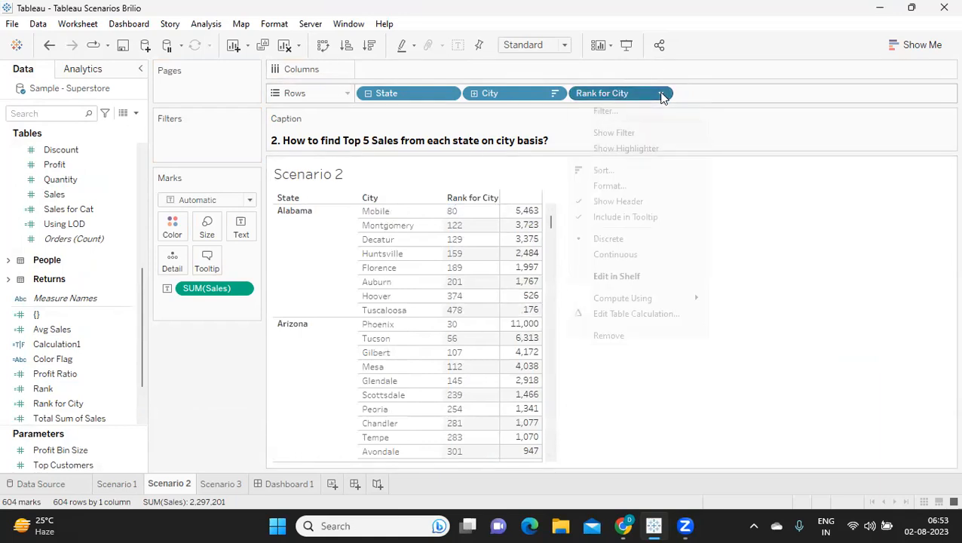
mouse_move(641, 298)
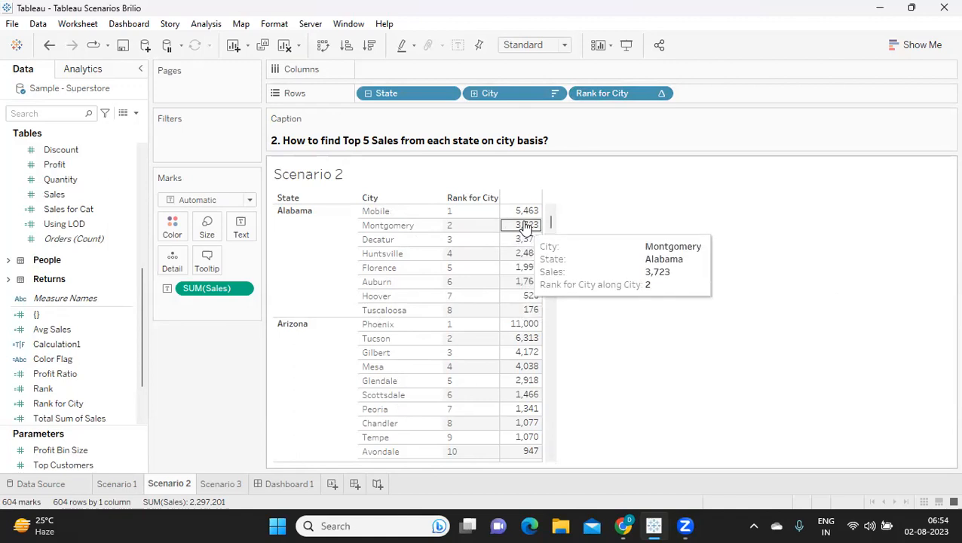
mouse_move(550, 211)
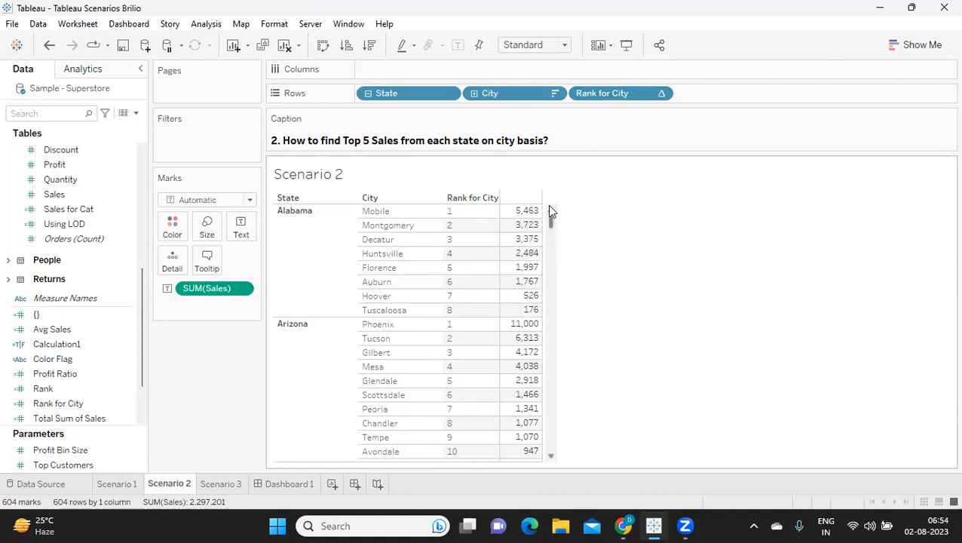
mouse_move(522, 214)
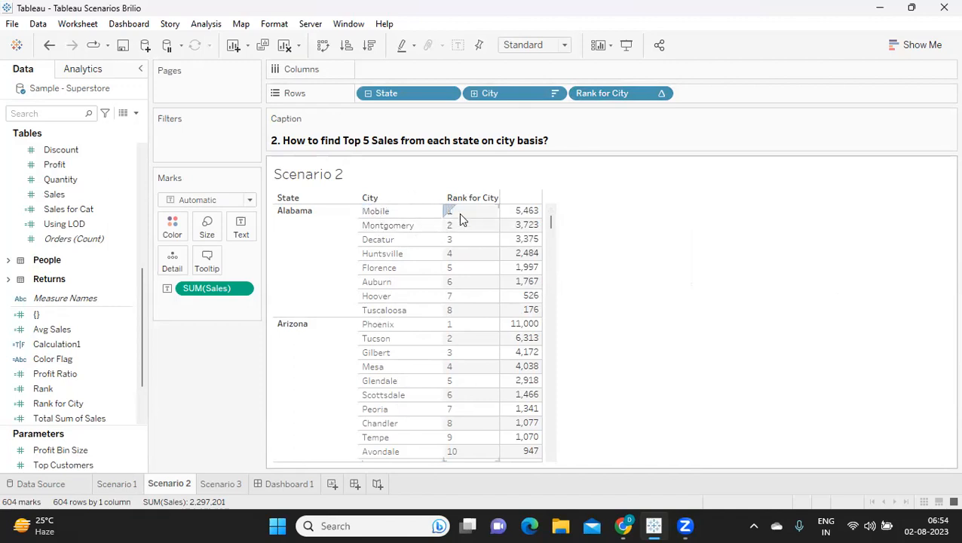
scroll(down, 3)
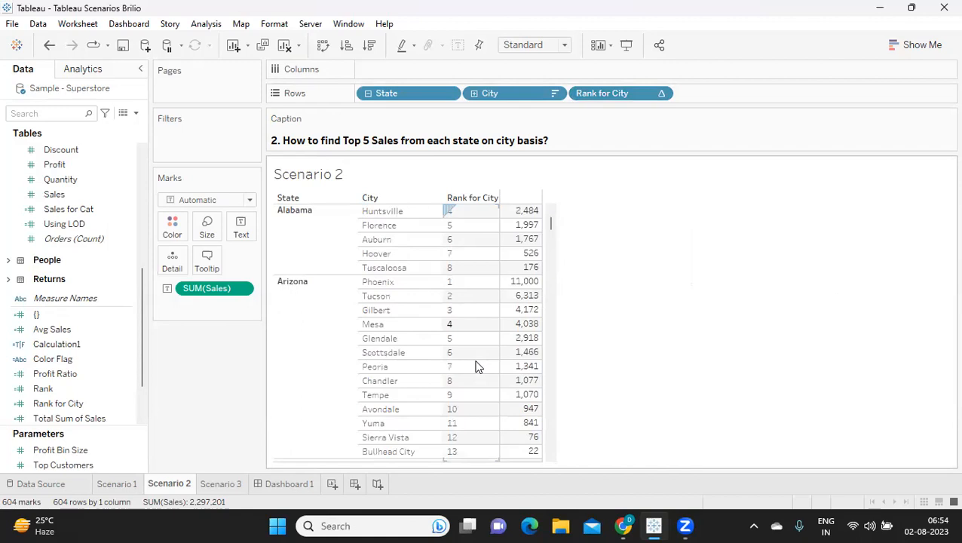
scroll(down, 3)
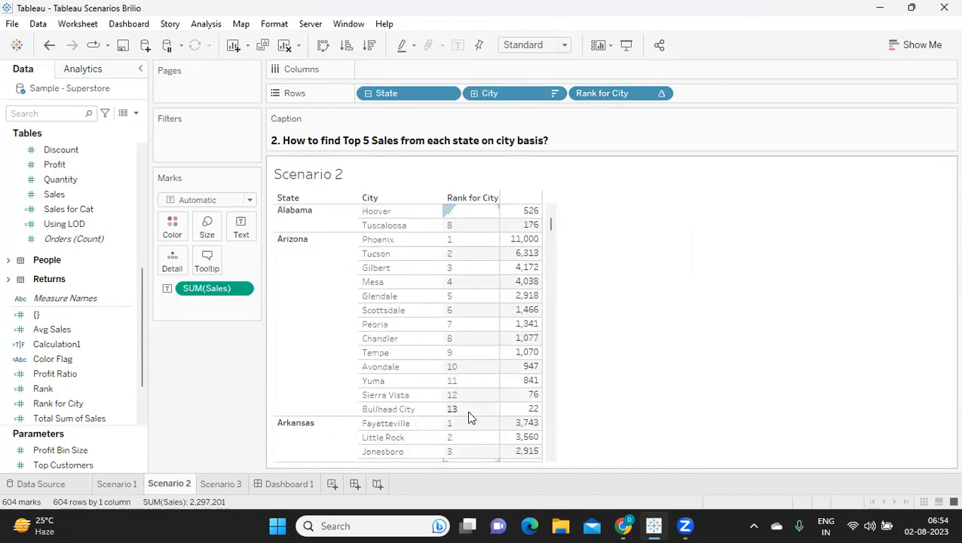
mouse_move(513, 353)
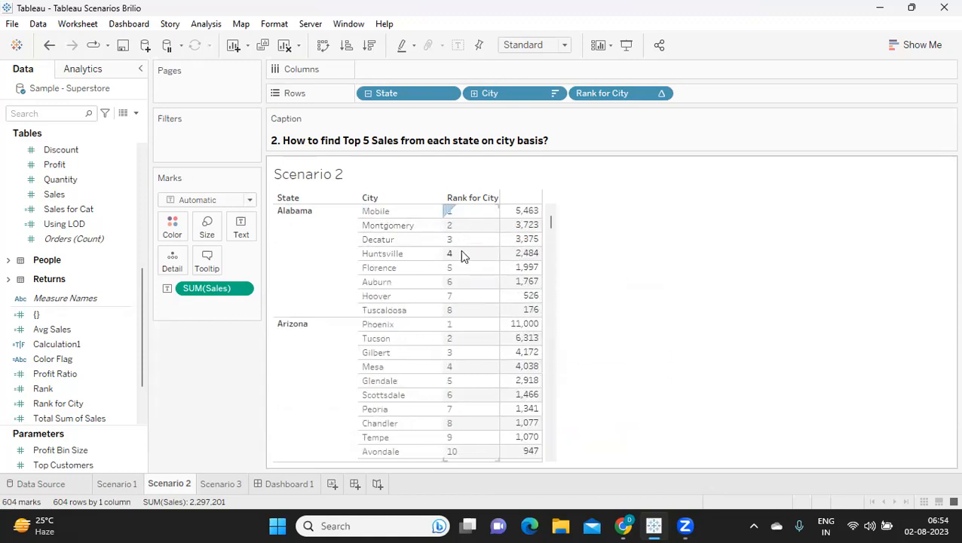
Step: Edit Rank for City to RANK(SUM([Sales]),'desc')<=5 and apply the change
click(58, 404)
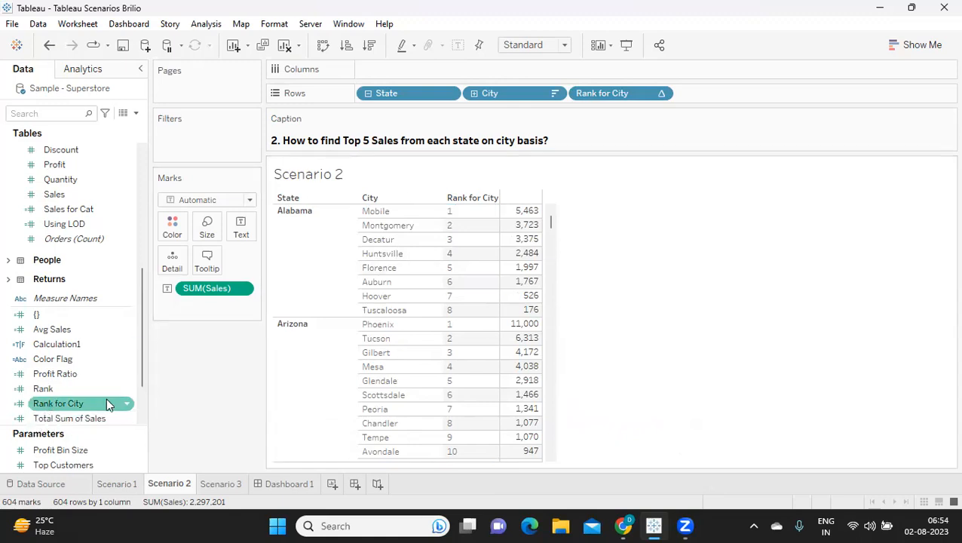
right_click(57, 404)
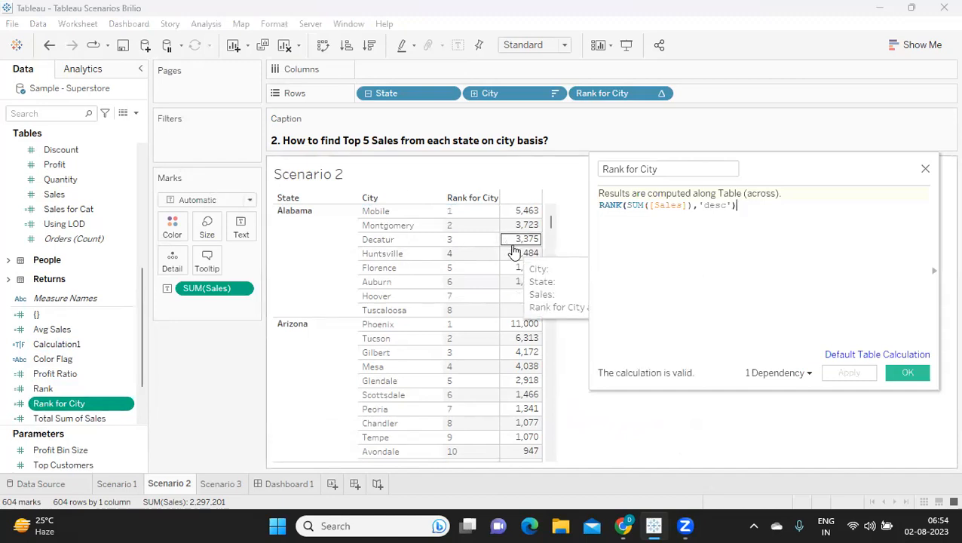
text(<=5)
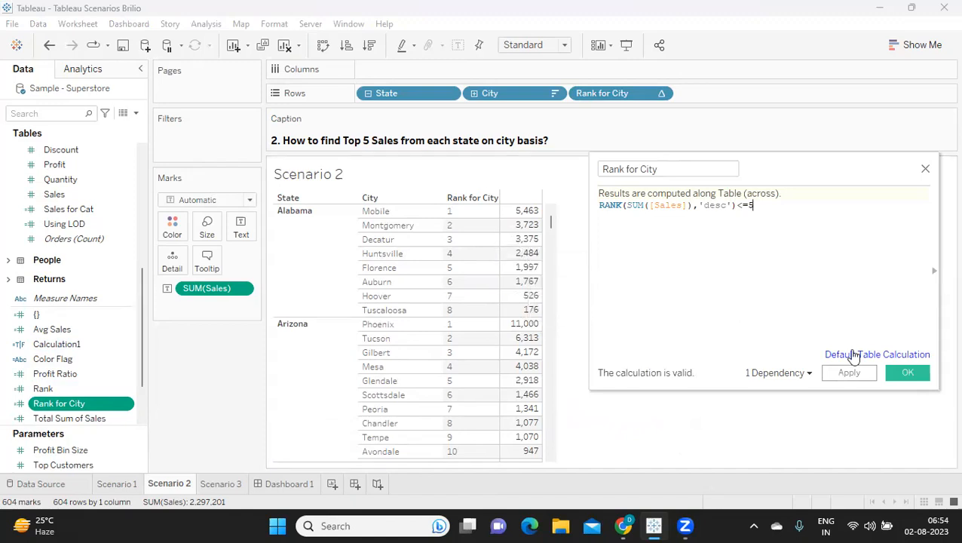
mouse_move(849, 372)
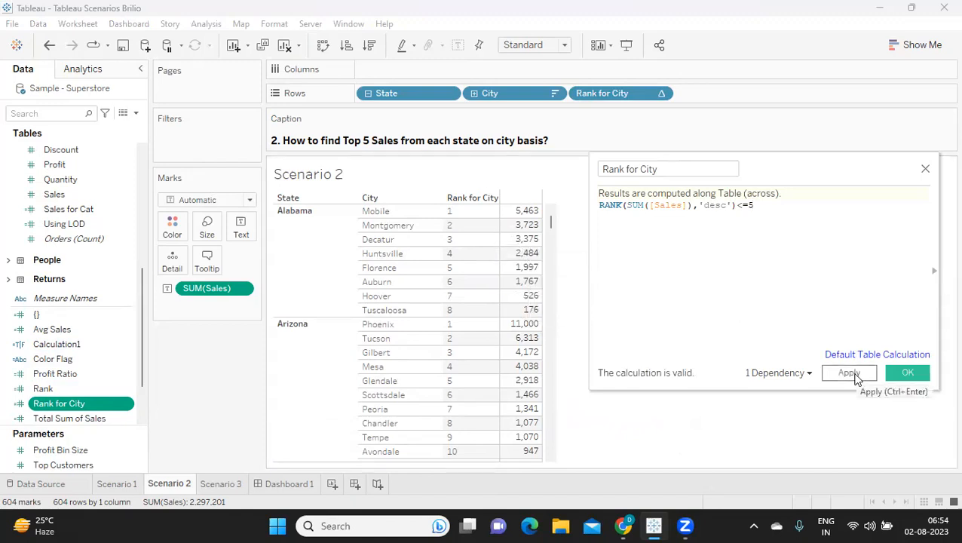
click(847, 373)
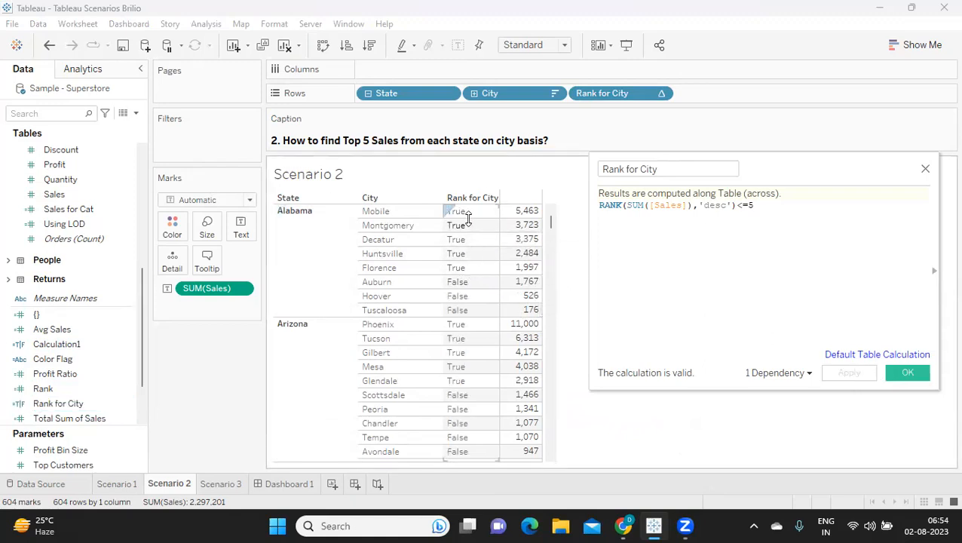
click(909, 372)
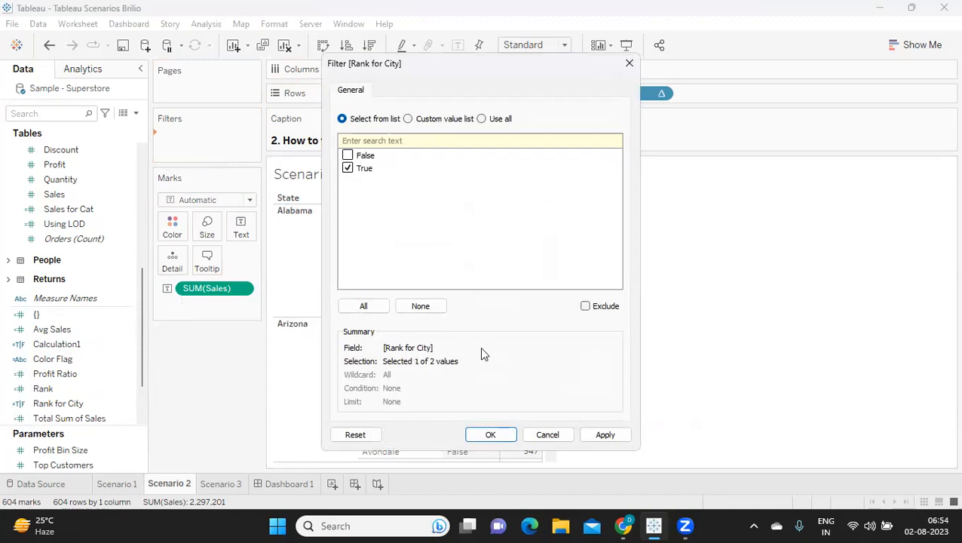
Step: Add Rank for City to the Filters shelf keeping only True
click(490, 434)
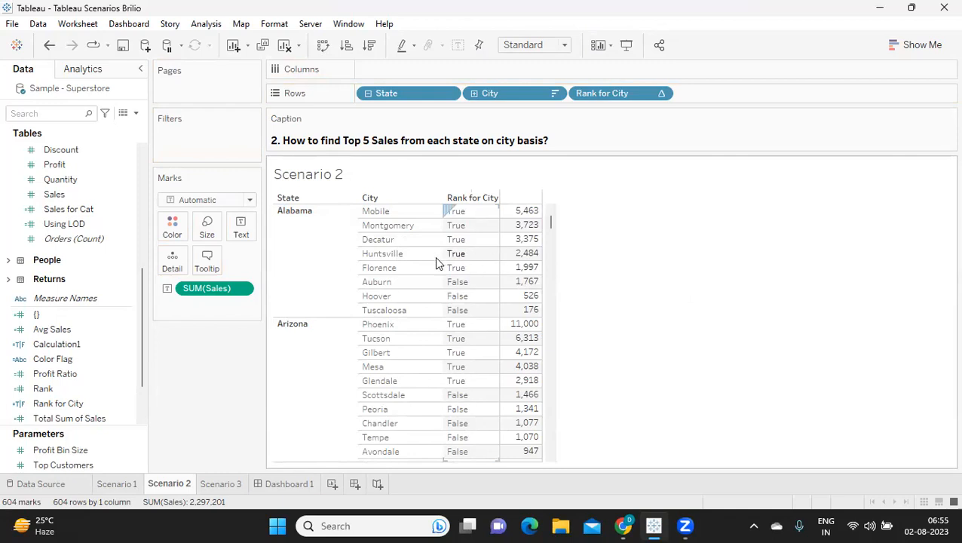
click(57, 404)
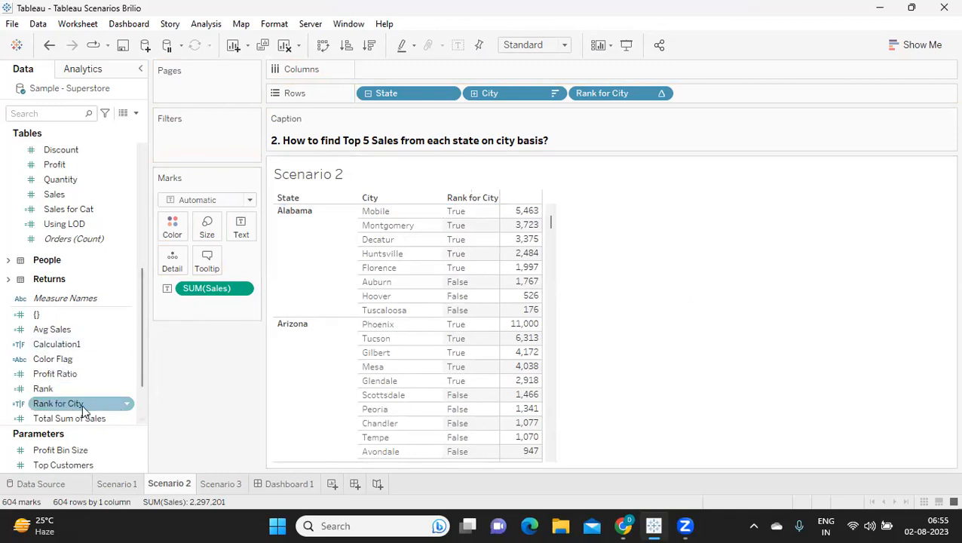
drag(78, 404, 181, 148)
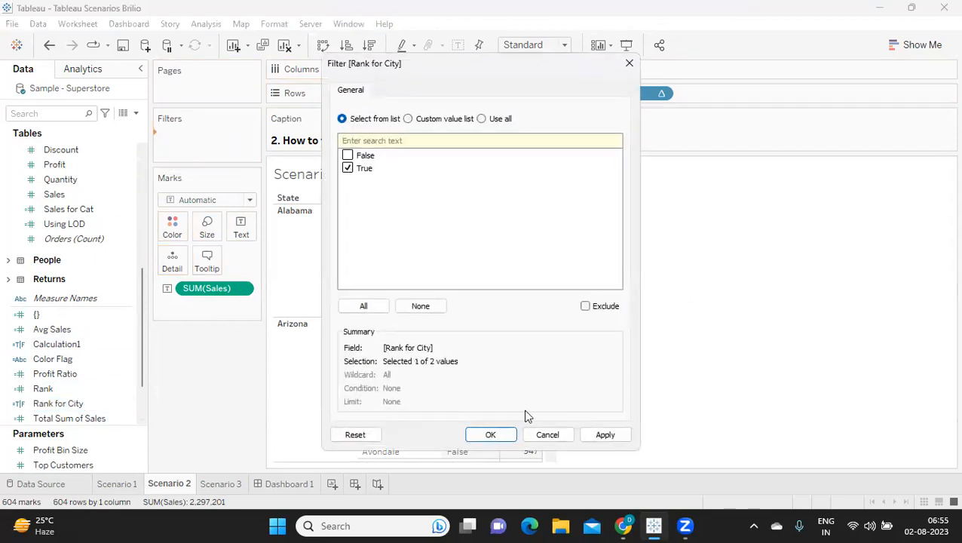
click(490, 434)
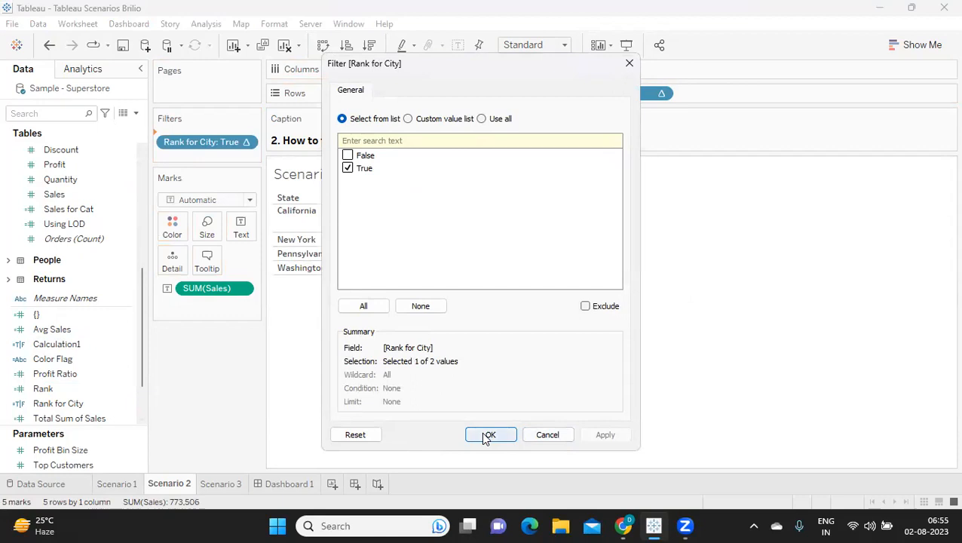
click(488, 435)
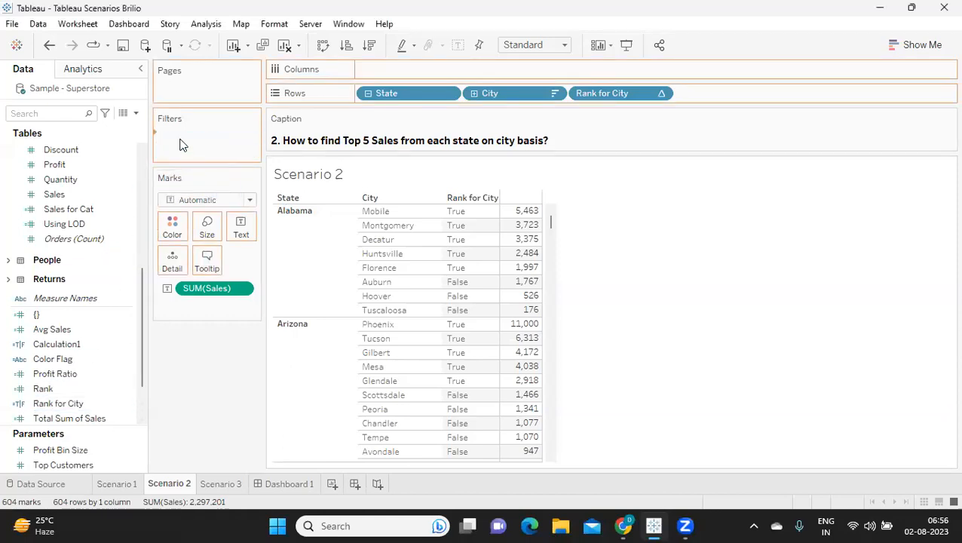
Step: Reapply the True-only Rank for City filter from the shelf pill and confirm it
click(619, 93)
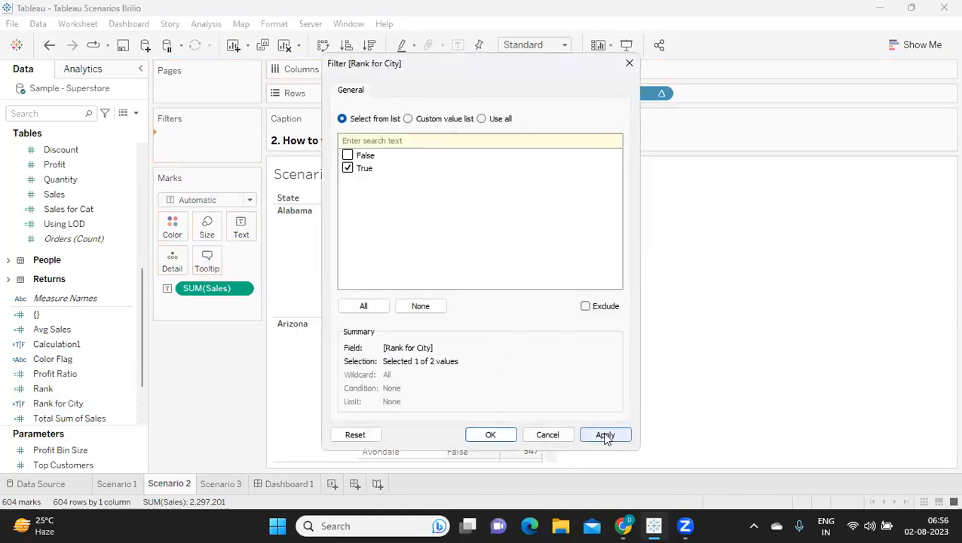
click(606, 434)
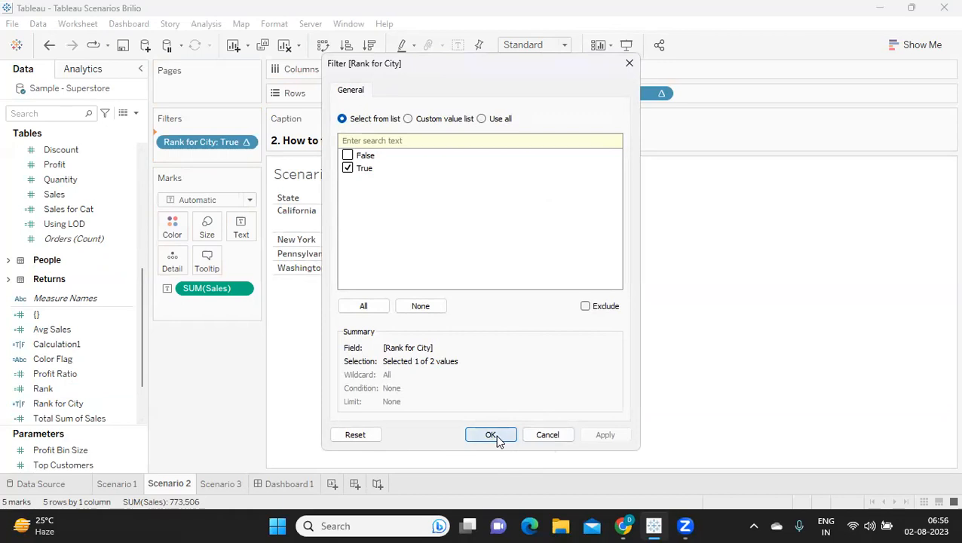
click(490, 435)
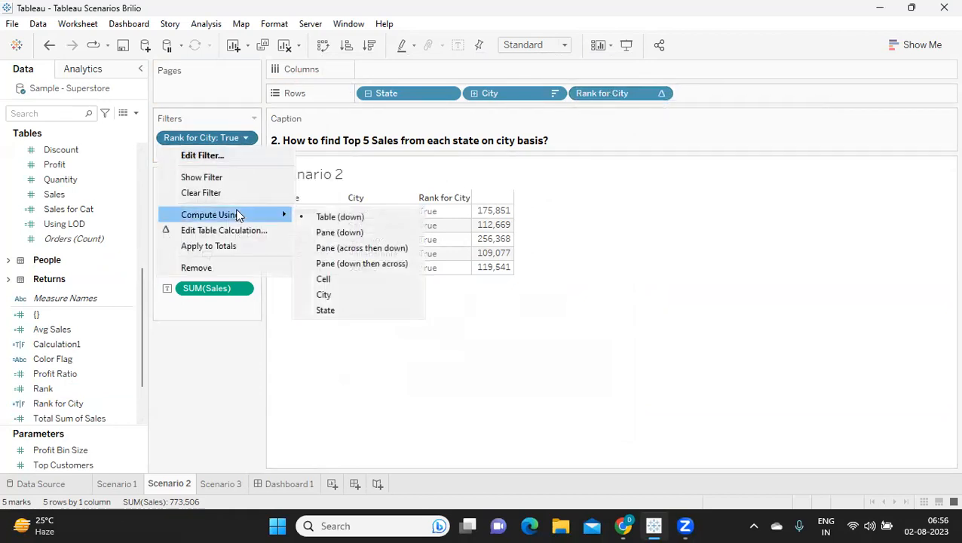
Step: Compute the Rank for City filter using City so each state keeps its own top five
click(202, 155)
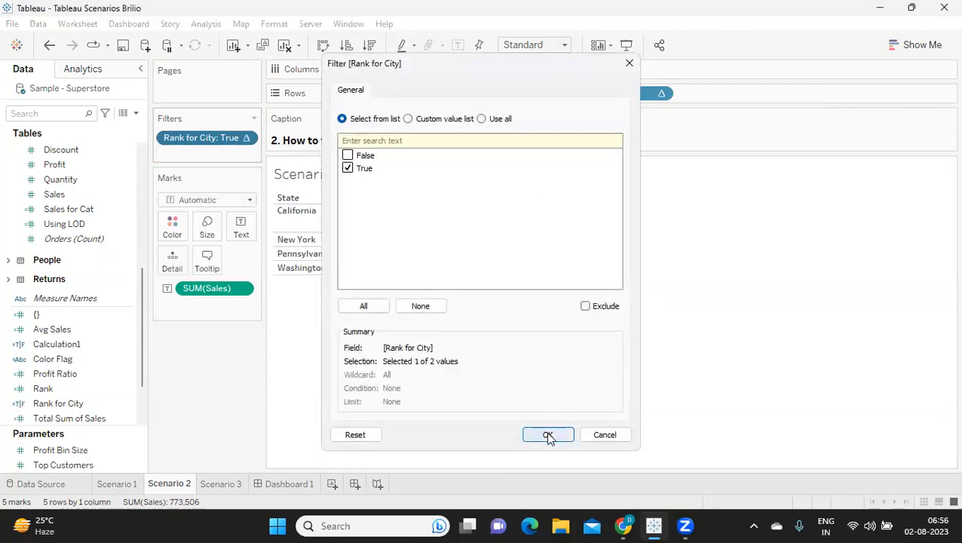
click(549, 434)
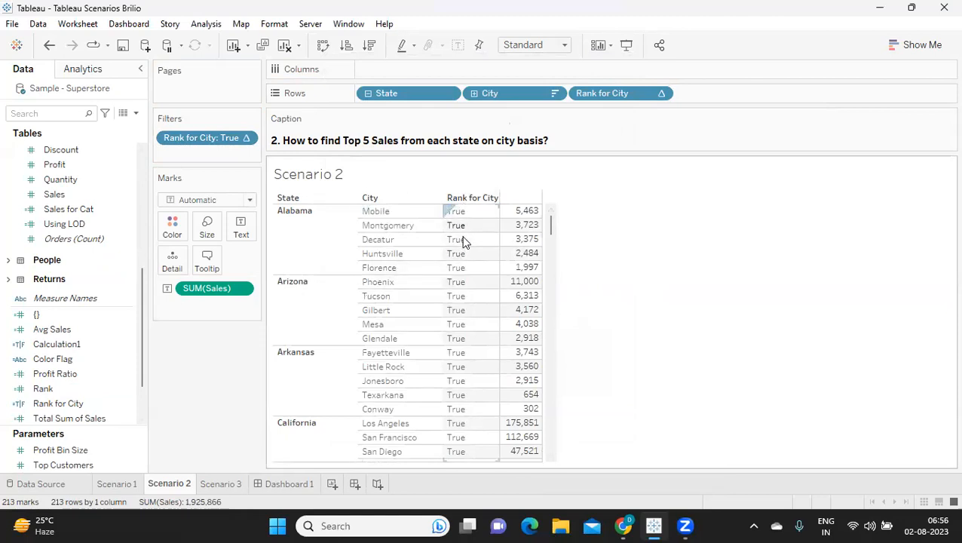
scroll(down, 3)
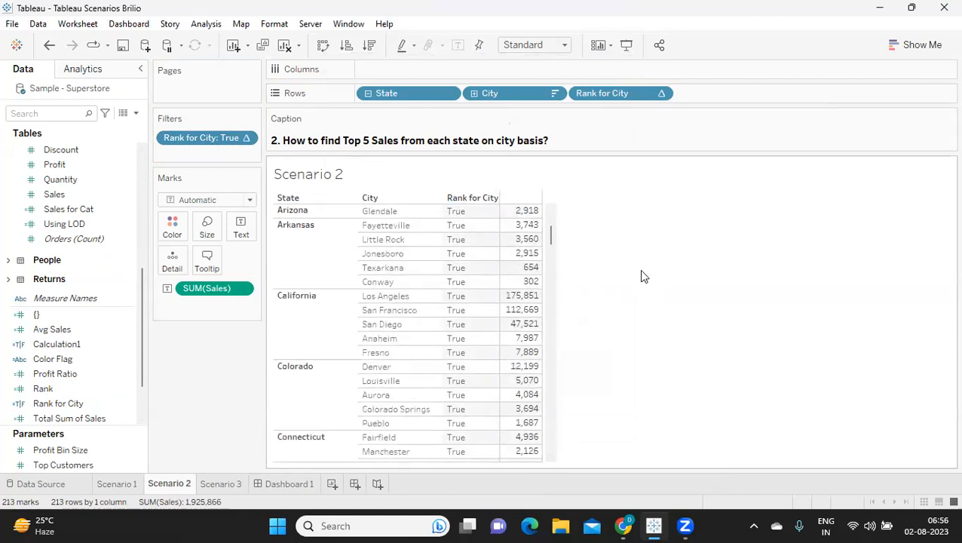
scroll(down, 3)
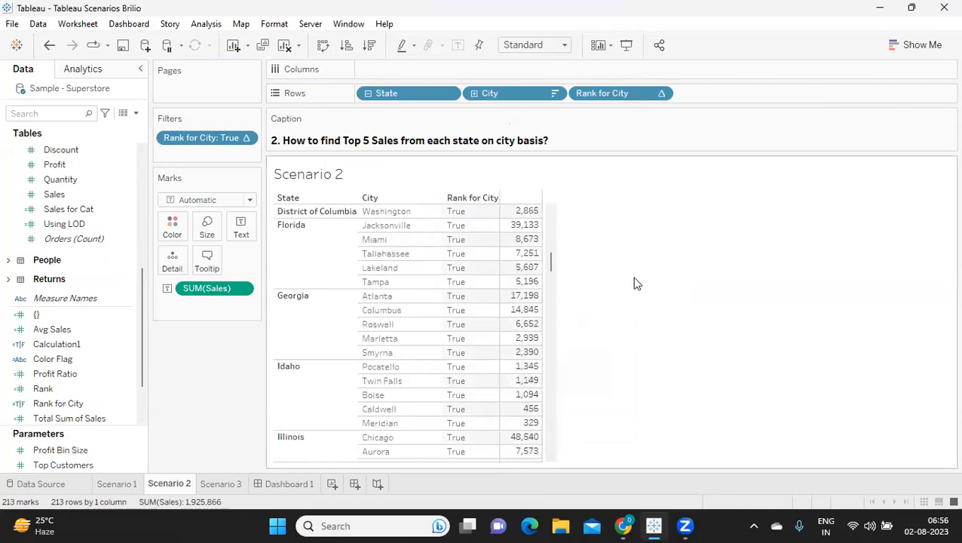
scroll(down, 3)
text(INDEX())
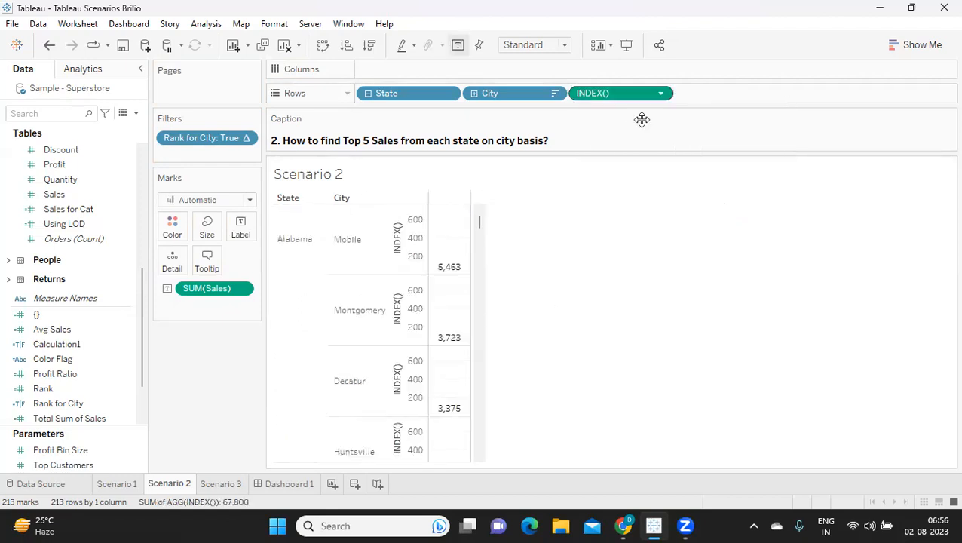
Step: Make INDEX() discrete, computed using City, and place it before City on Rows
click(661, 93)
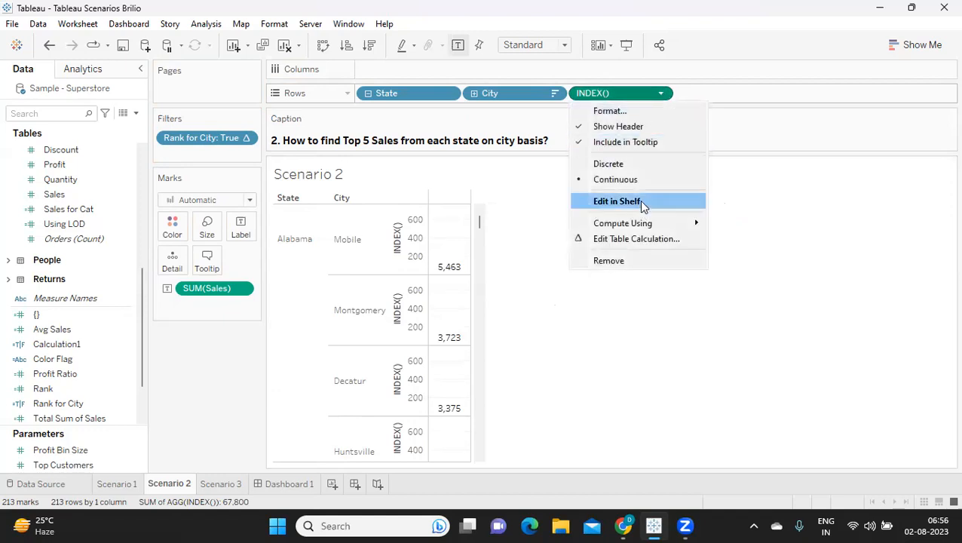
click(617, 201)
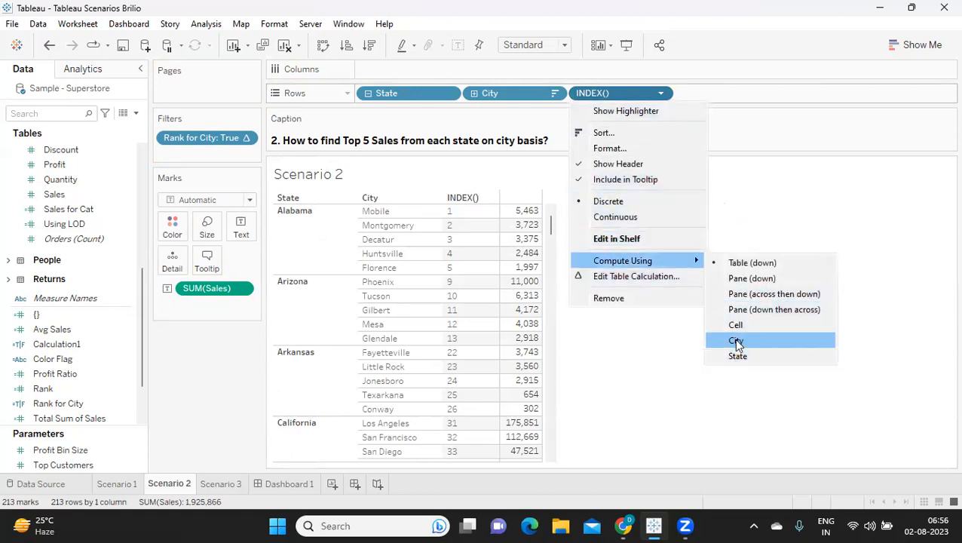
click(736, 341)
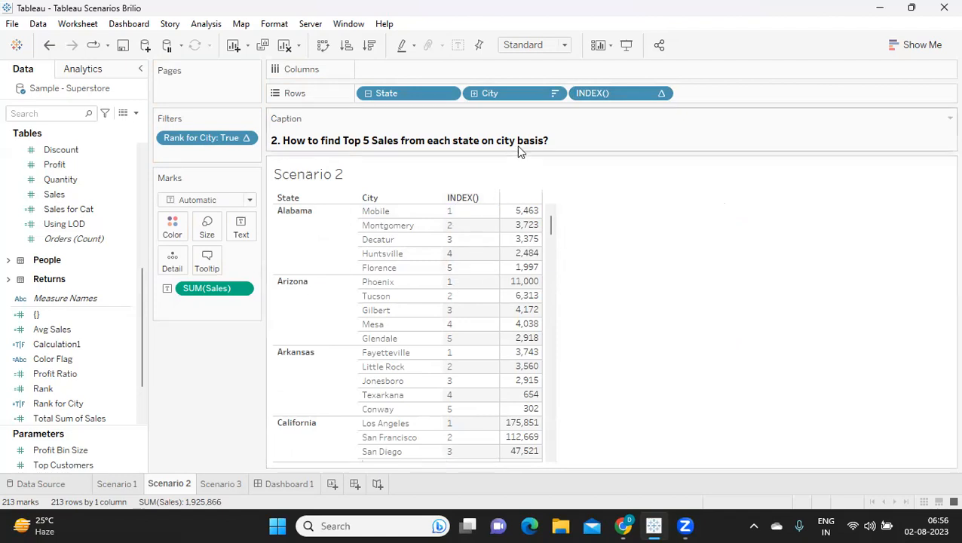
drag(490, 94, 618, 94)
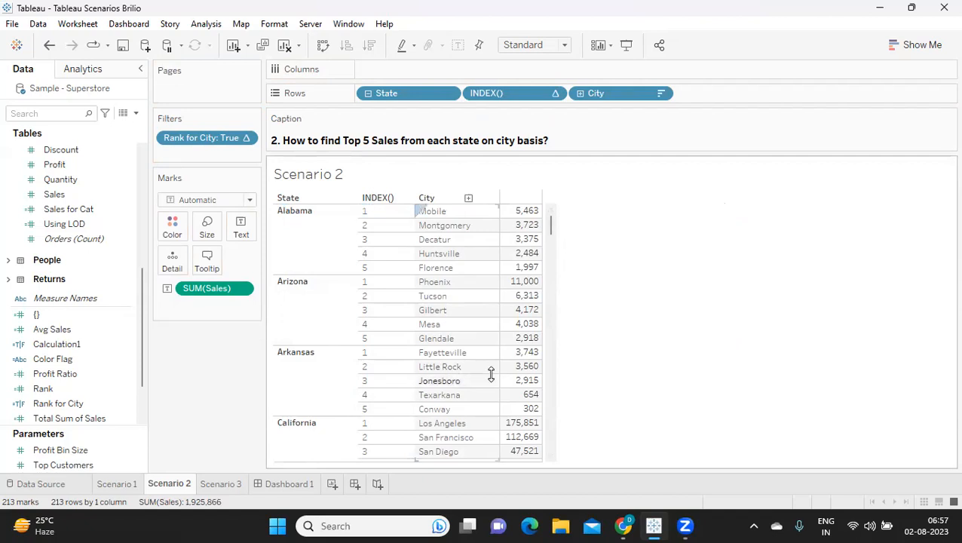
scroll(down, 3)
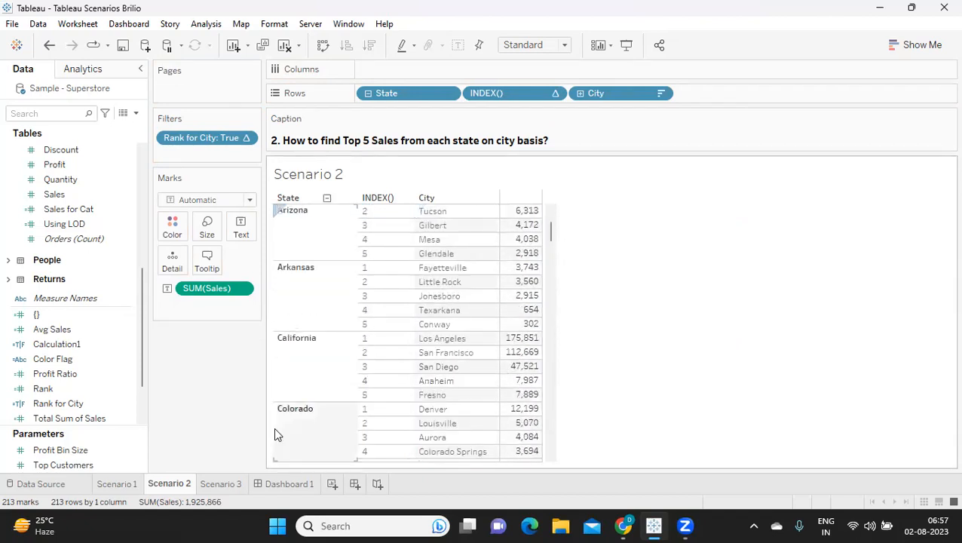
click(117, 484)
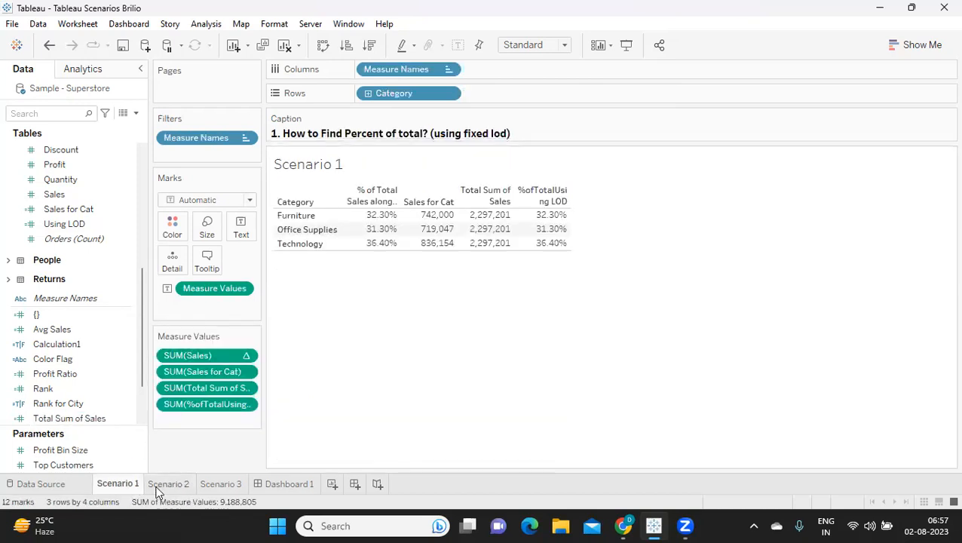
click(169, 482)
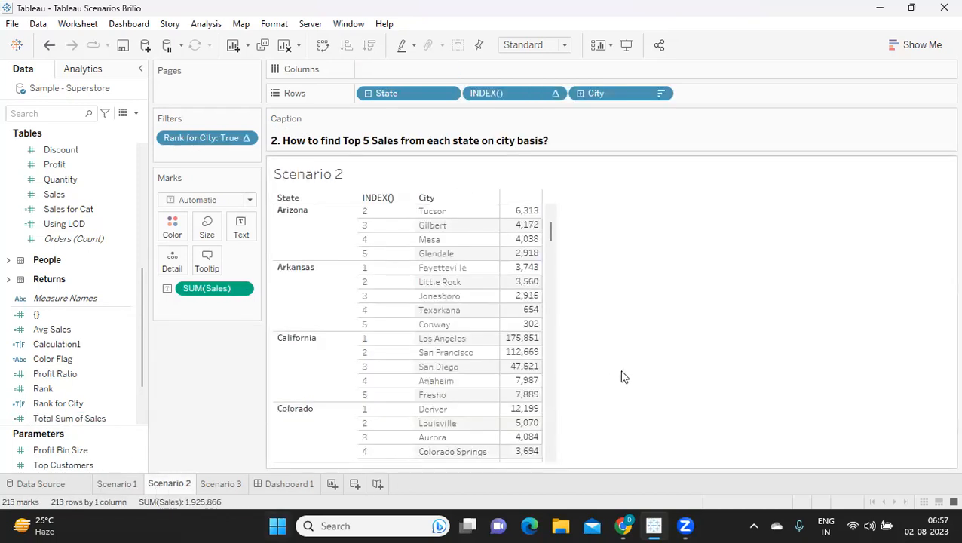
mouse_move(612, 352)
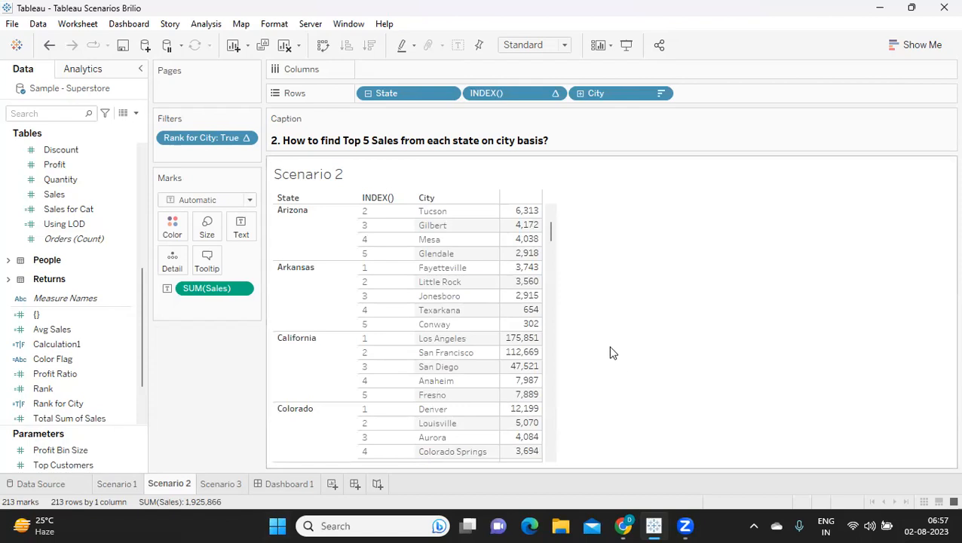
mouse_move(610, 350)
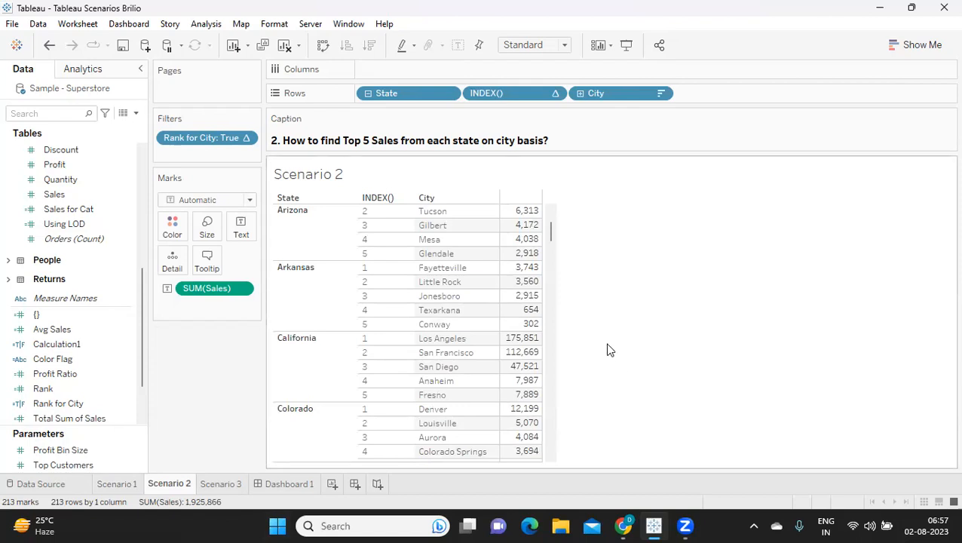
mouse_move(583, 359)
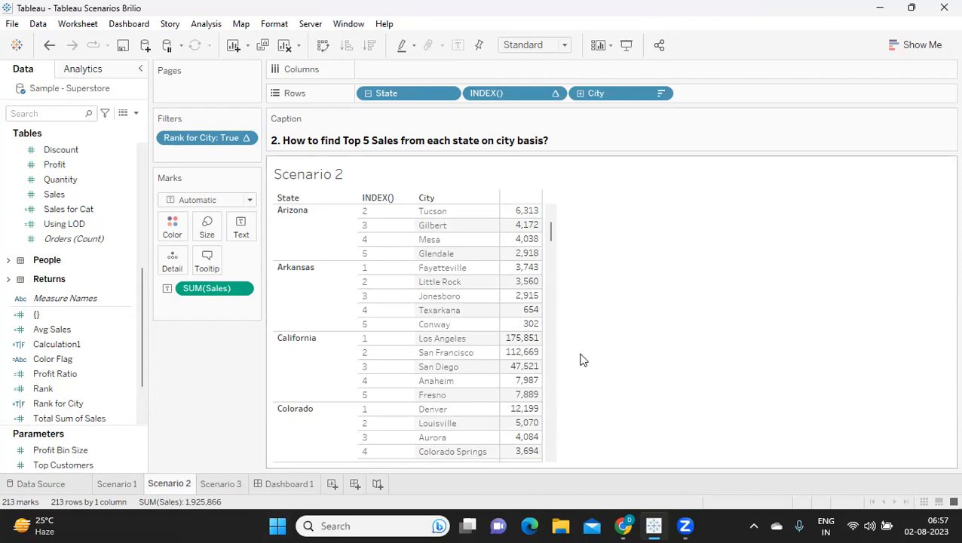
mouse_move(587, 340)
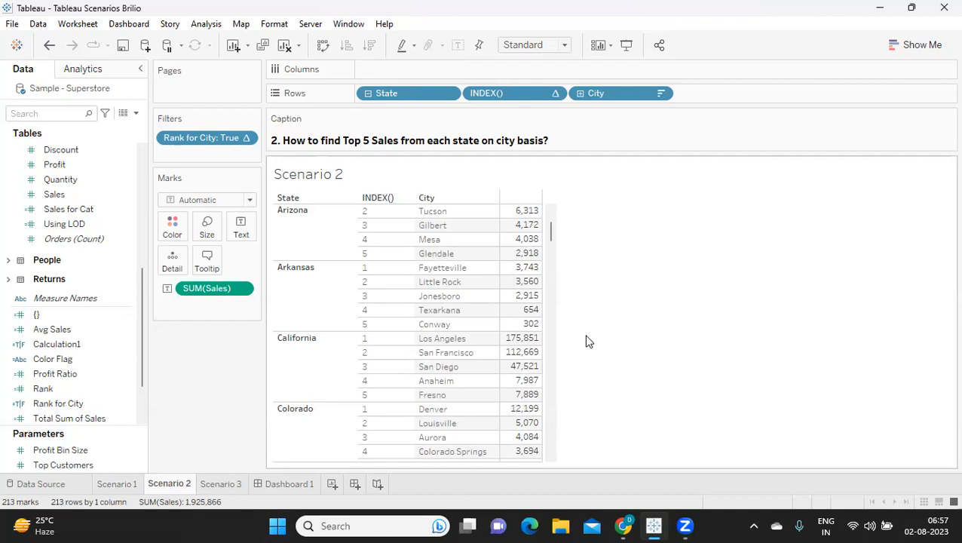
mouse_move(869, 60)
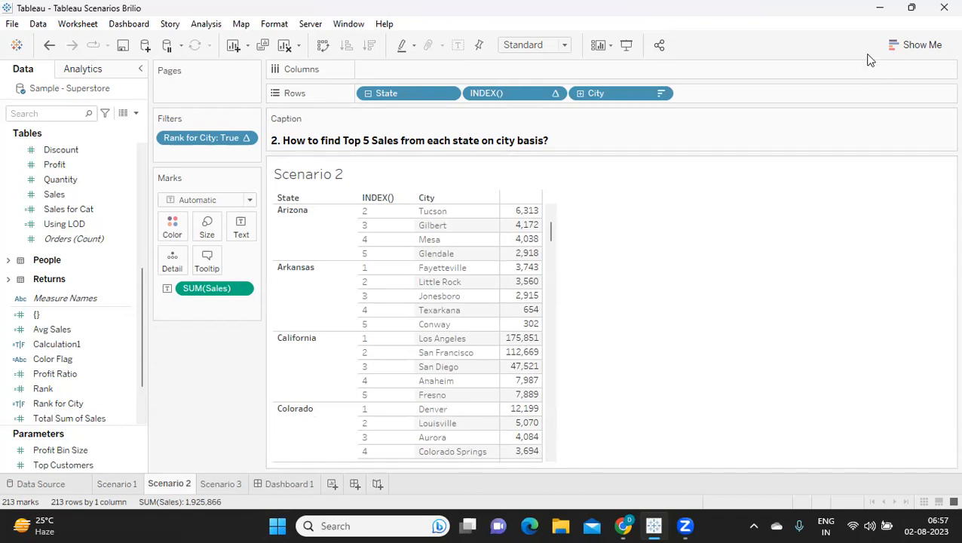